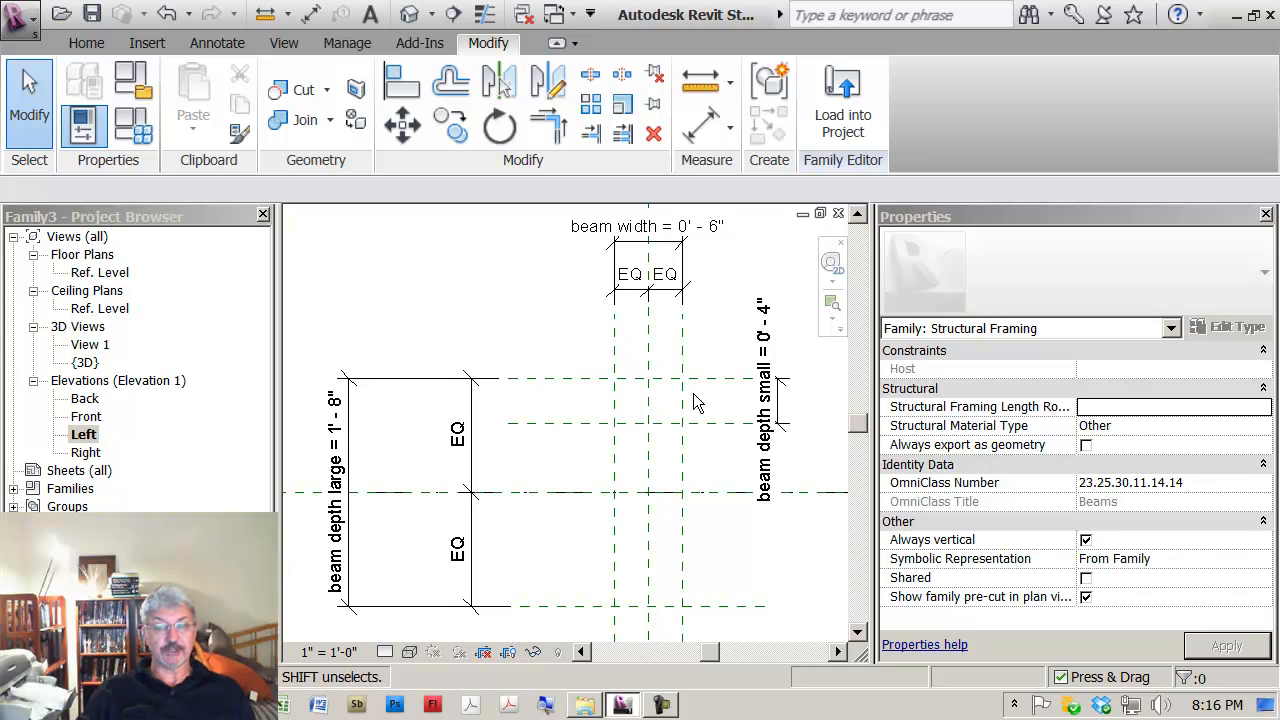
pyautogui.moveTo(730, 510)
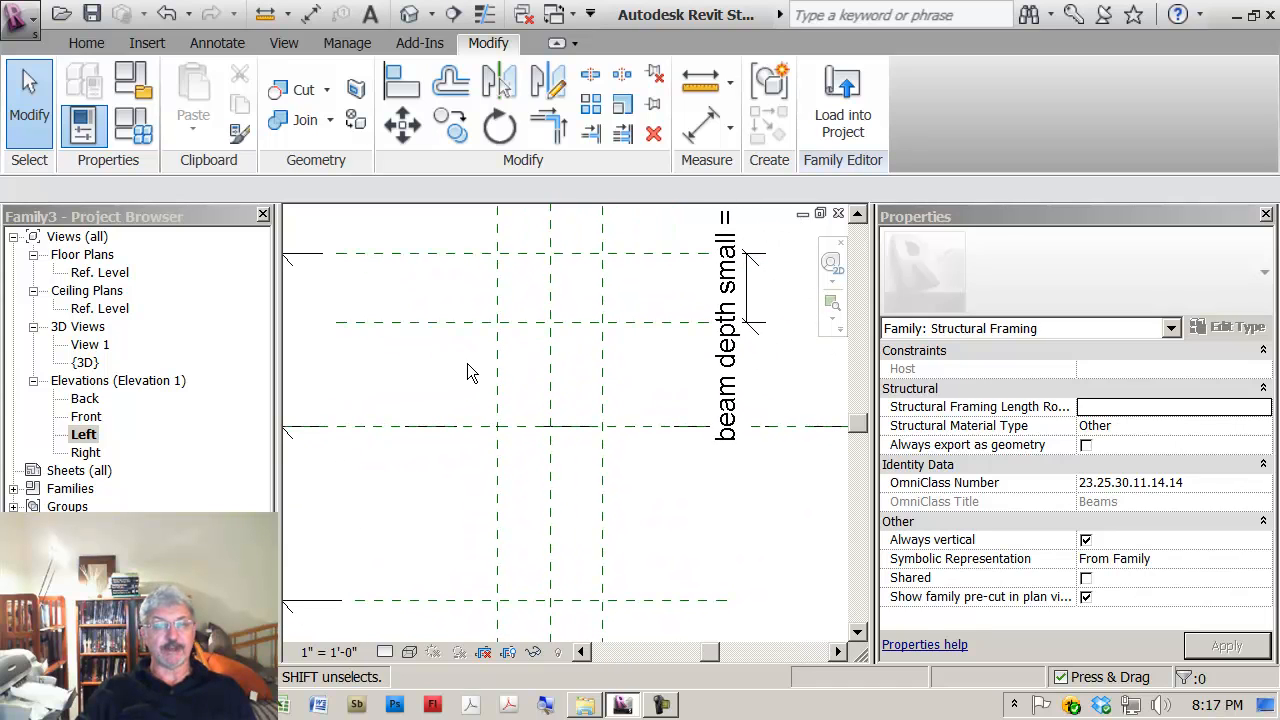
# Start a solid Blend form from the Home tab so the Work Plane dialog appears.
pyautogui.click(86, 43)
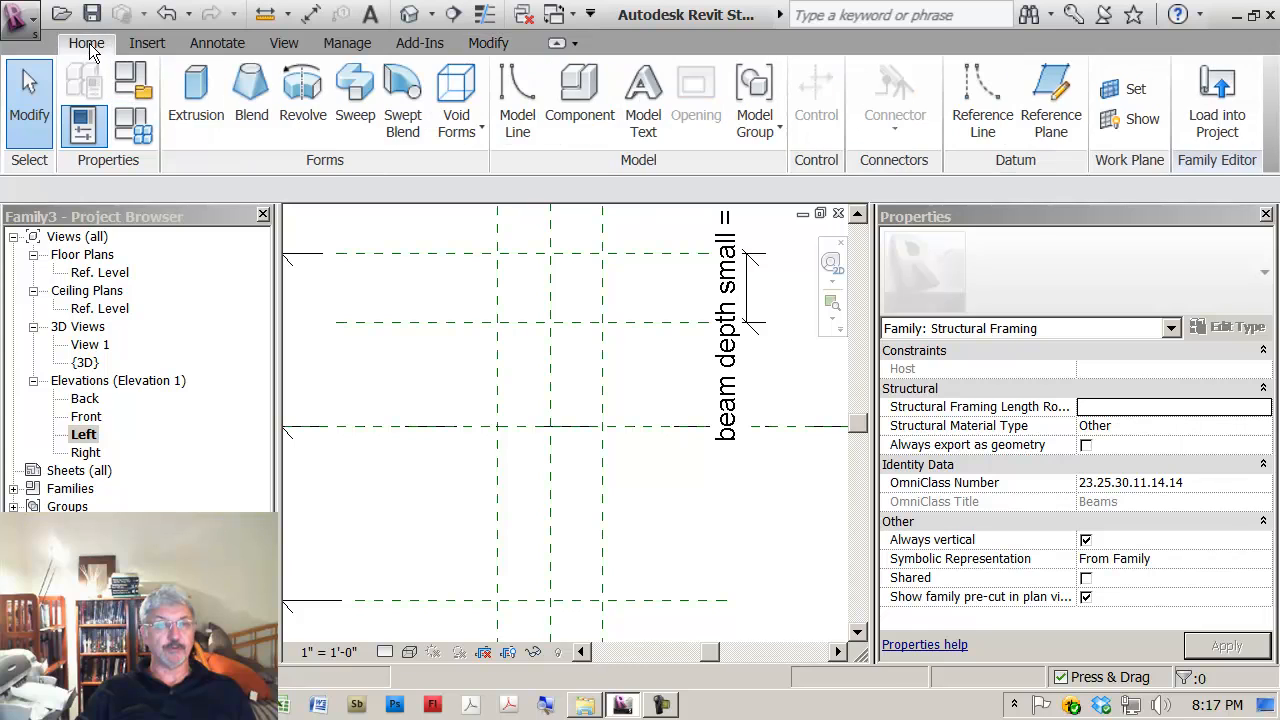
pyautogui.moveTo(196, 95)
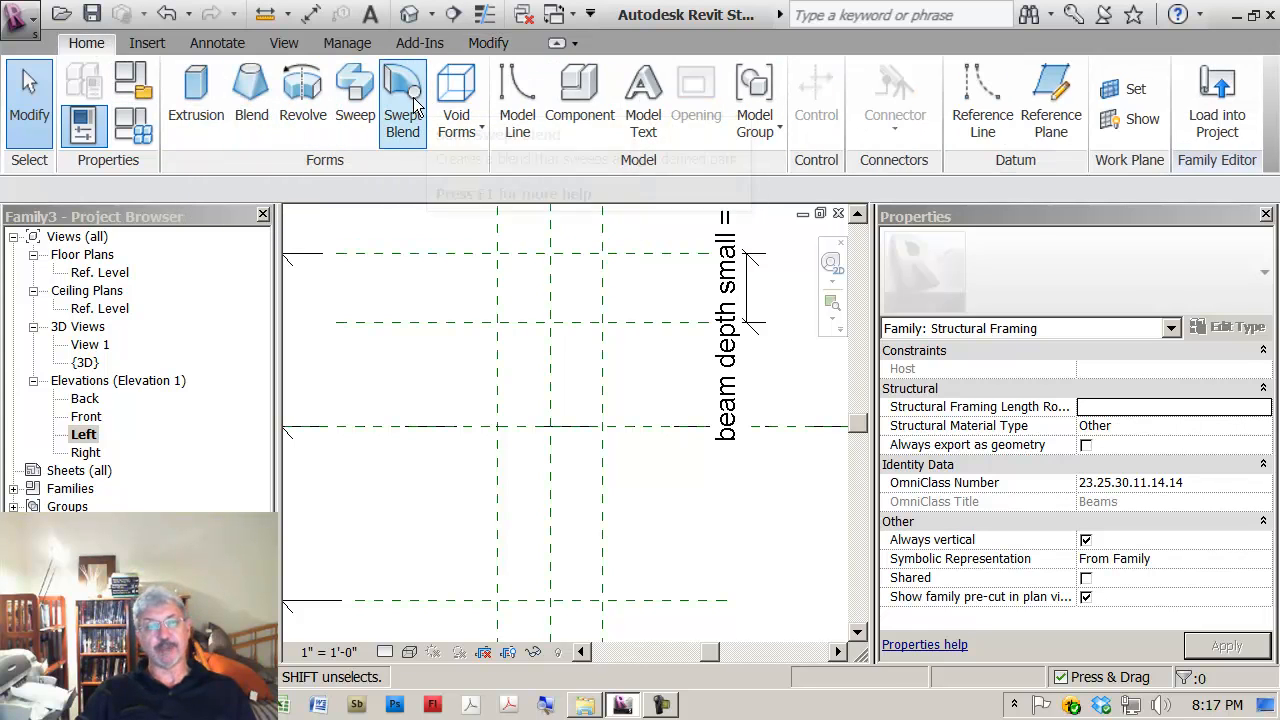
pyautogui.moveTo(196, 90)
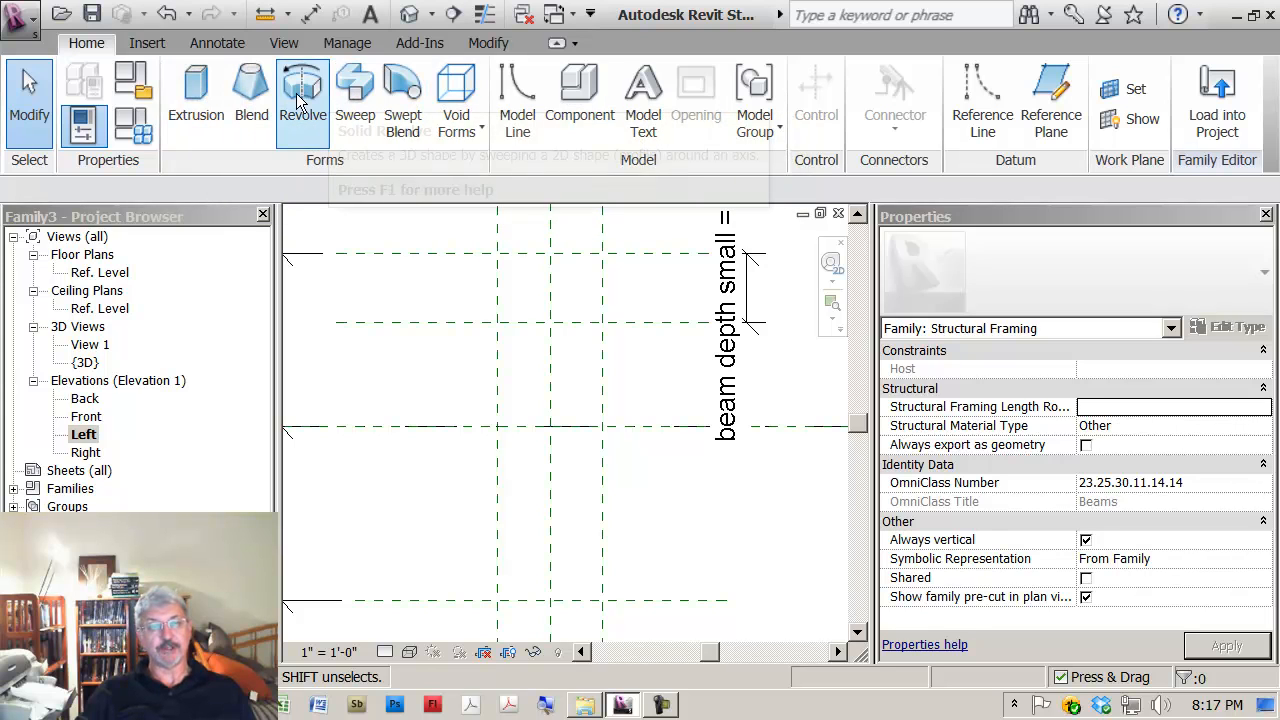
pyautogui.moveTo(251, 85)
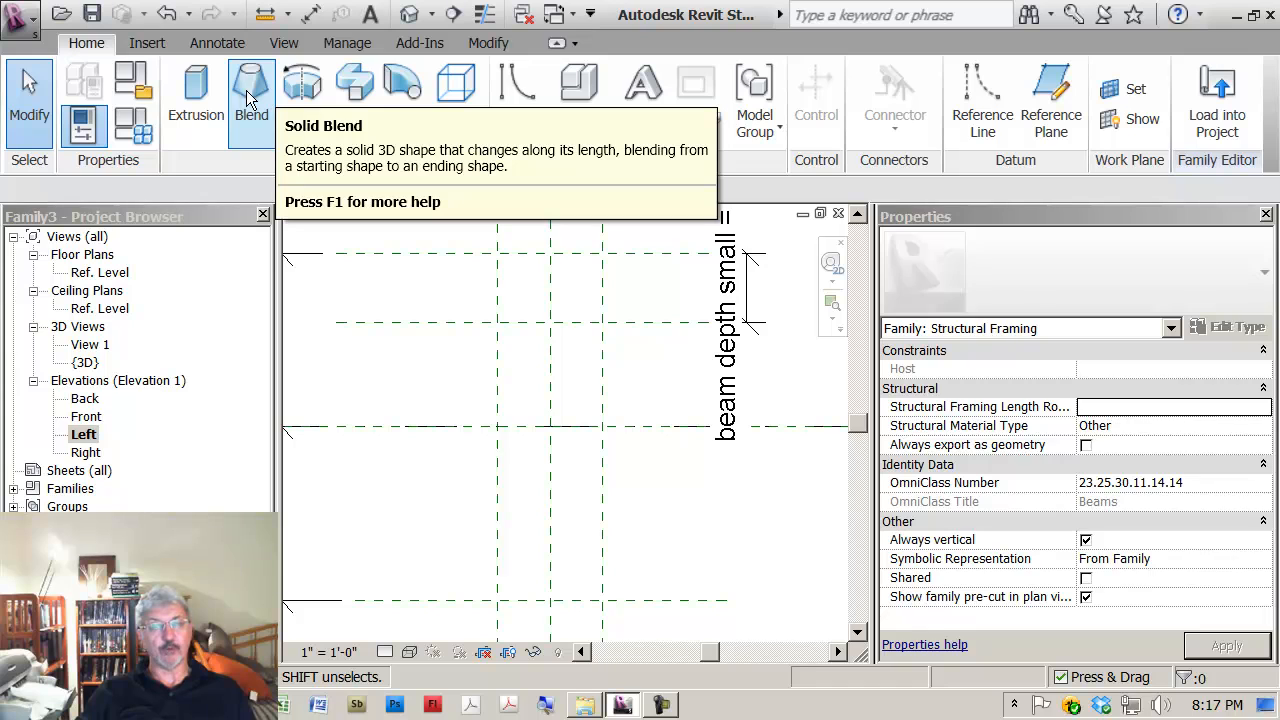
pyautogui.moveTo(251, 82)
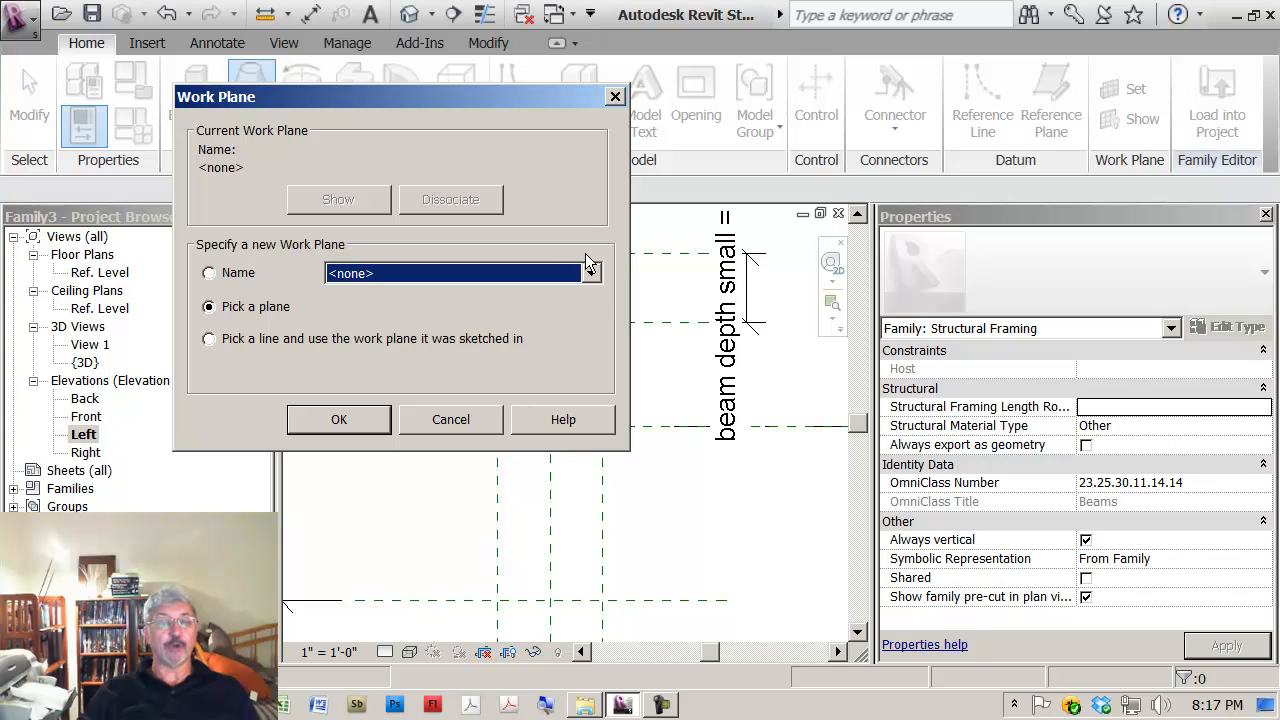
# Set the blend's work plane to Reference Plane : Center (Left/Right).
pyautogui.click(590, 273)
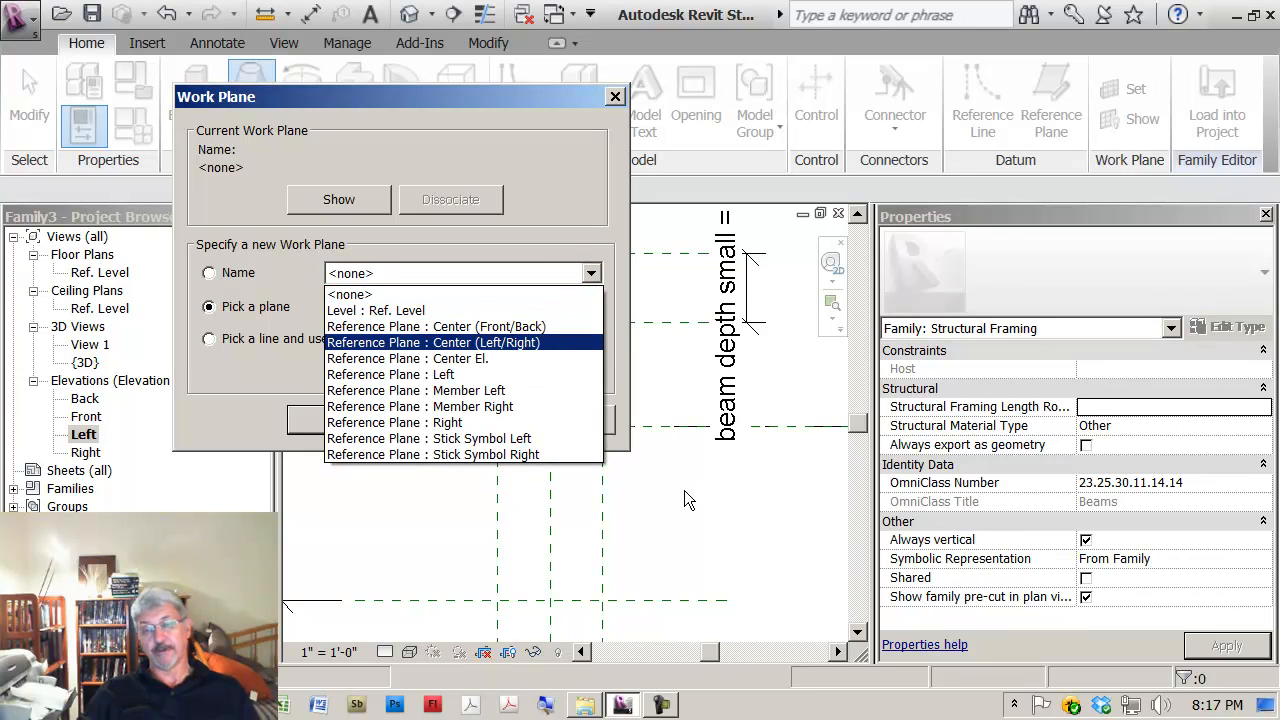
pyautogui.moveTo(438, 347)
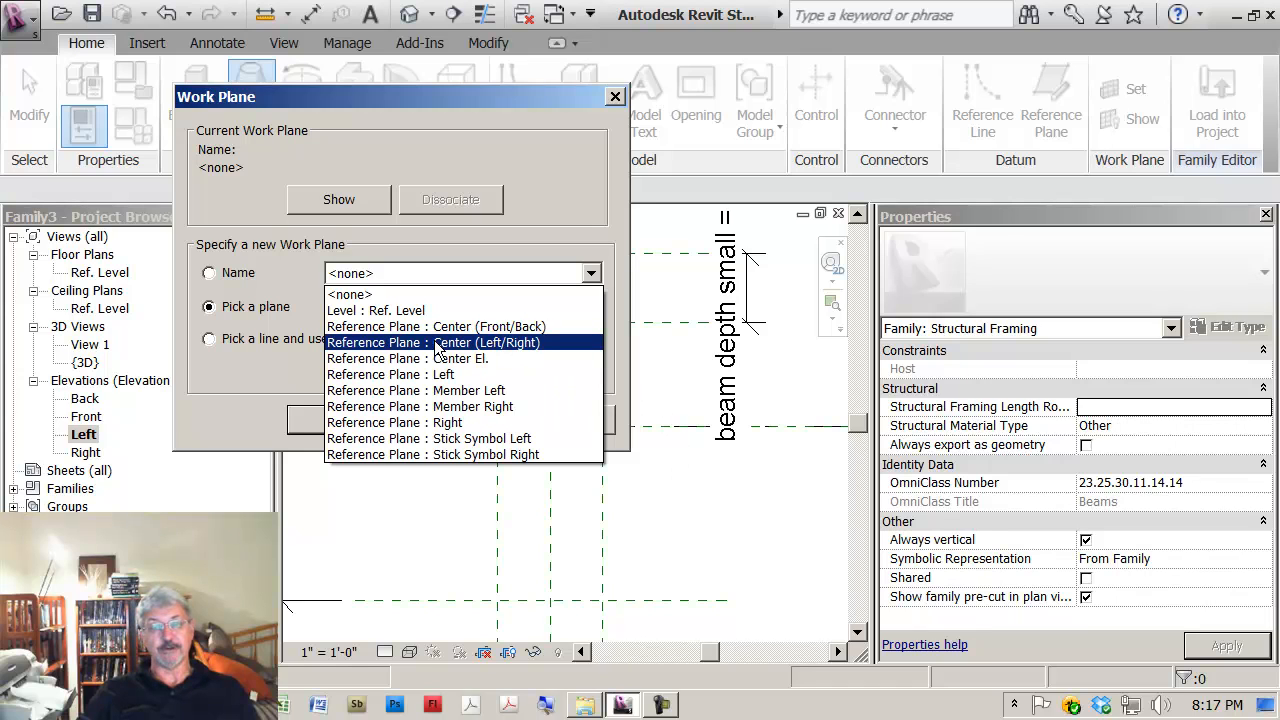
pyautogui.click(432, 342)
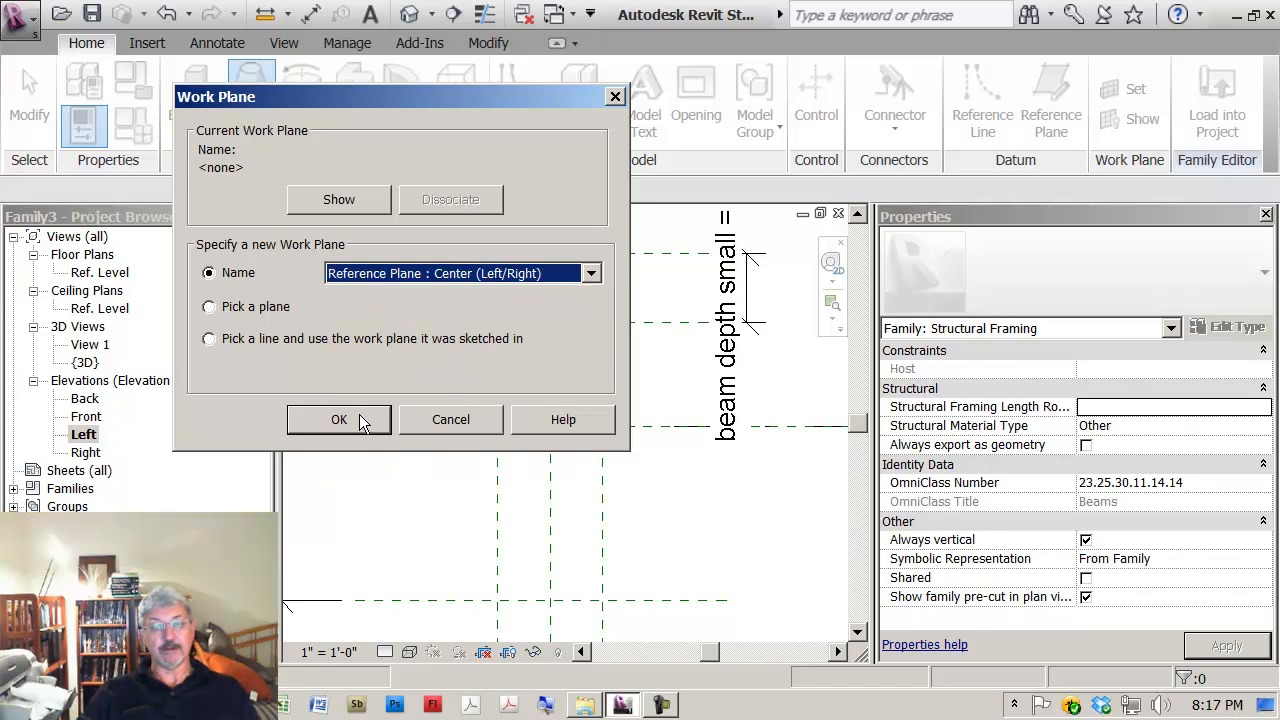
pyautogui.click(338, 419)
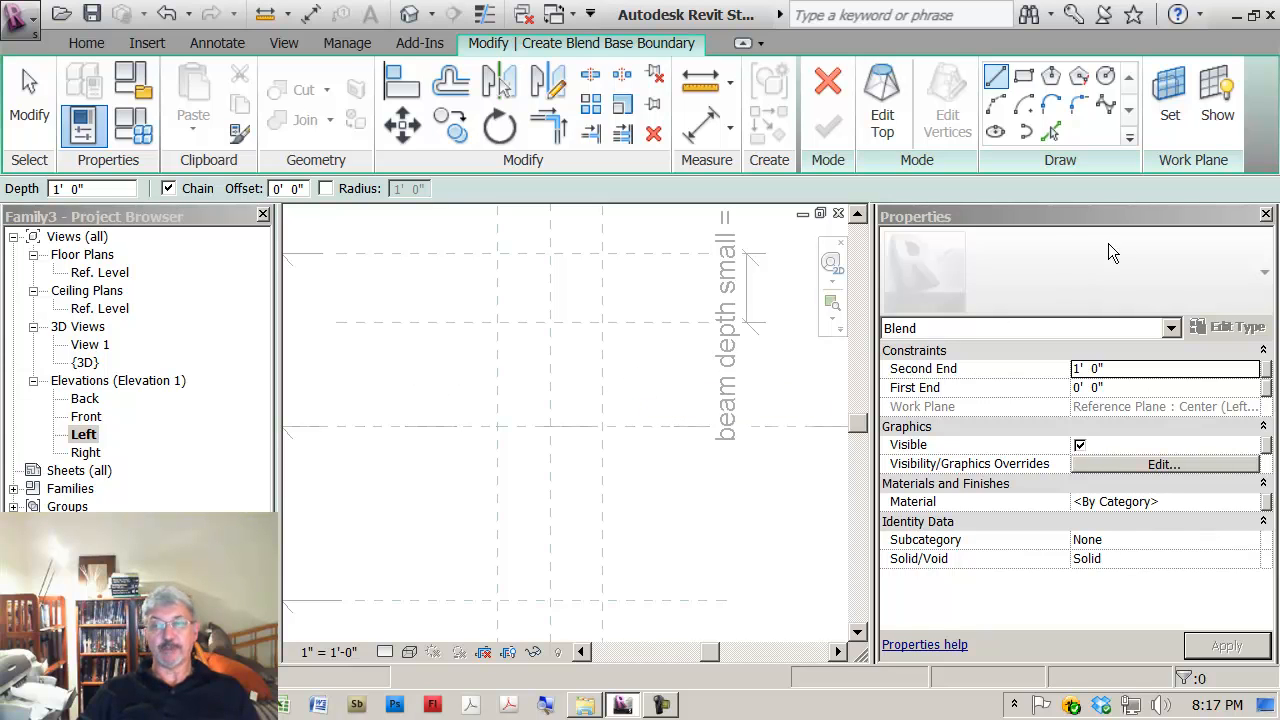
pyautogui.moveTo(483, 484)
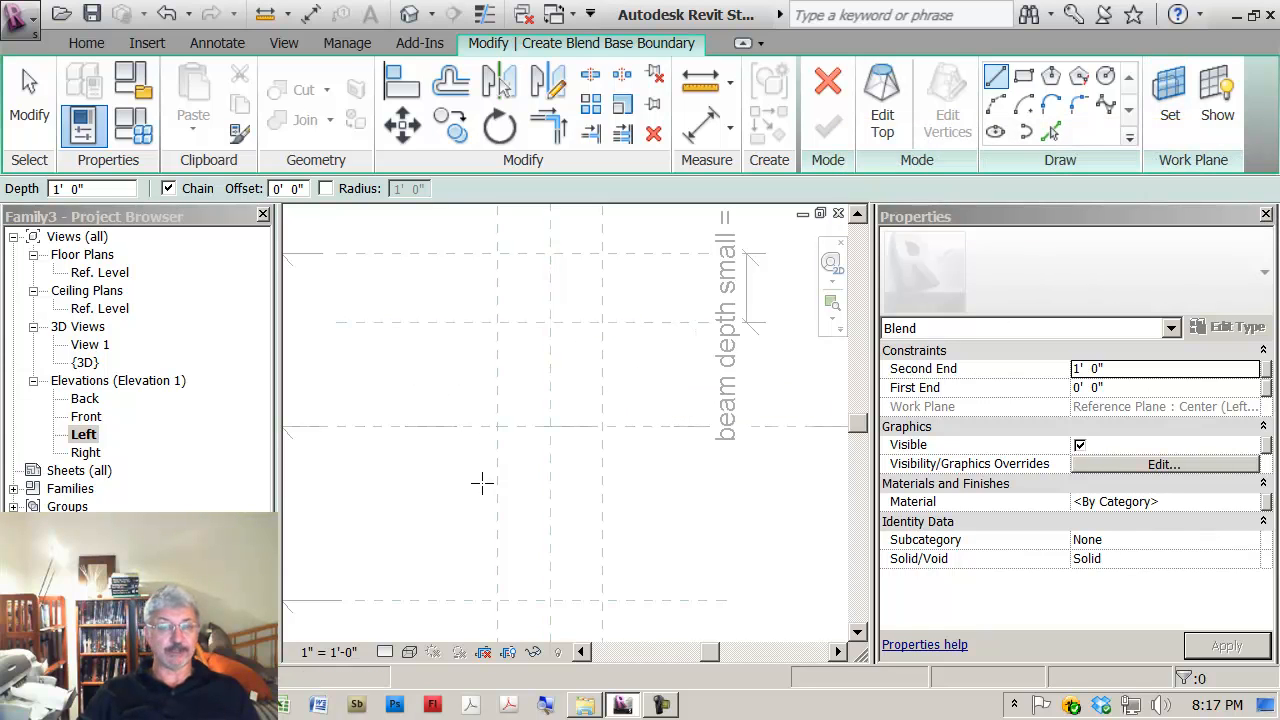
pyautogui.moveTo(443, 366)
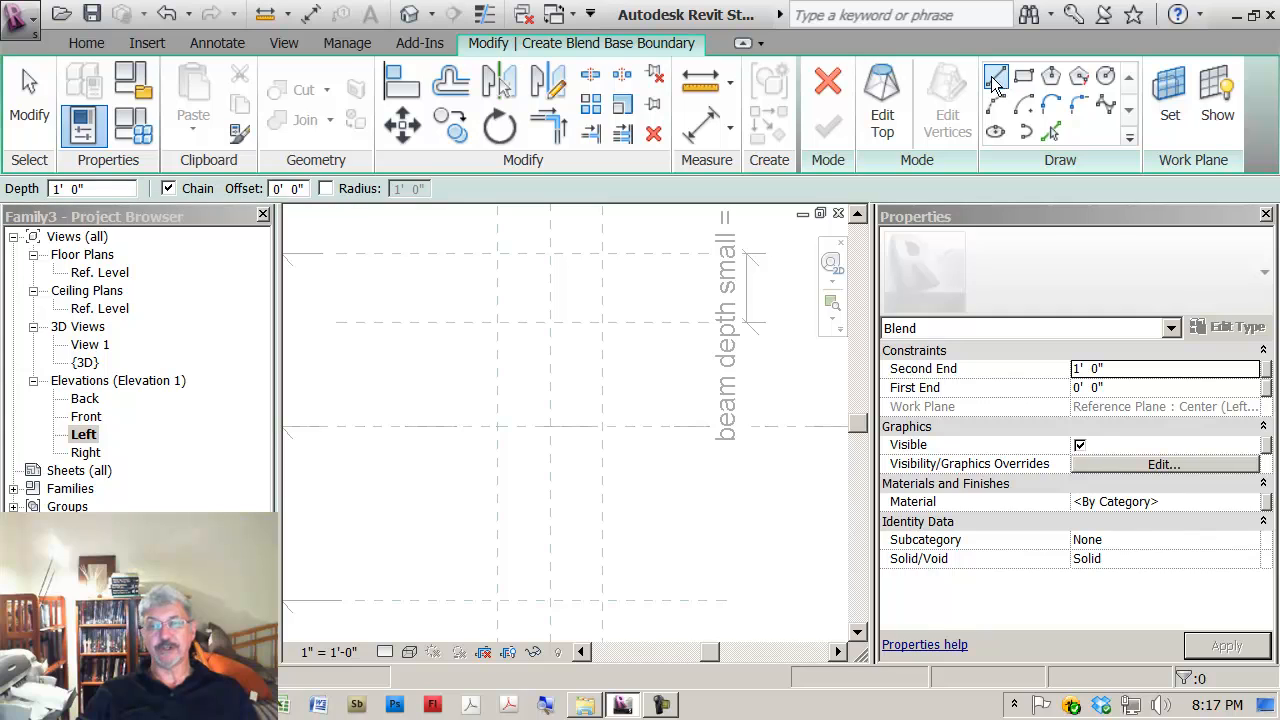
# Draw the closed I-beam base outline with lines, starting at the top reference plane.
pyautogui.click(996, 76)
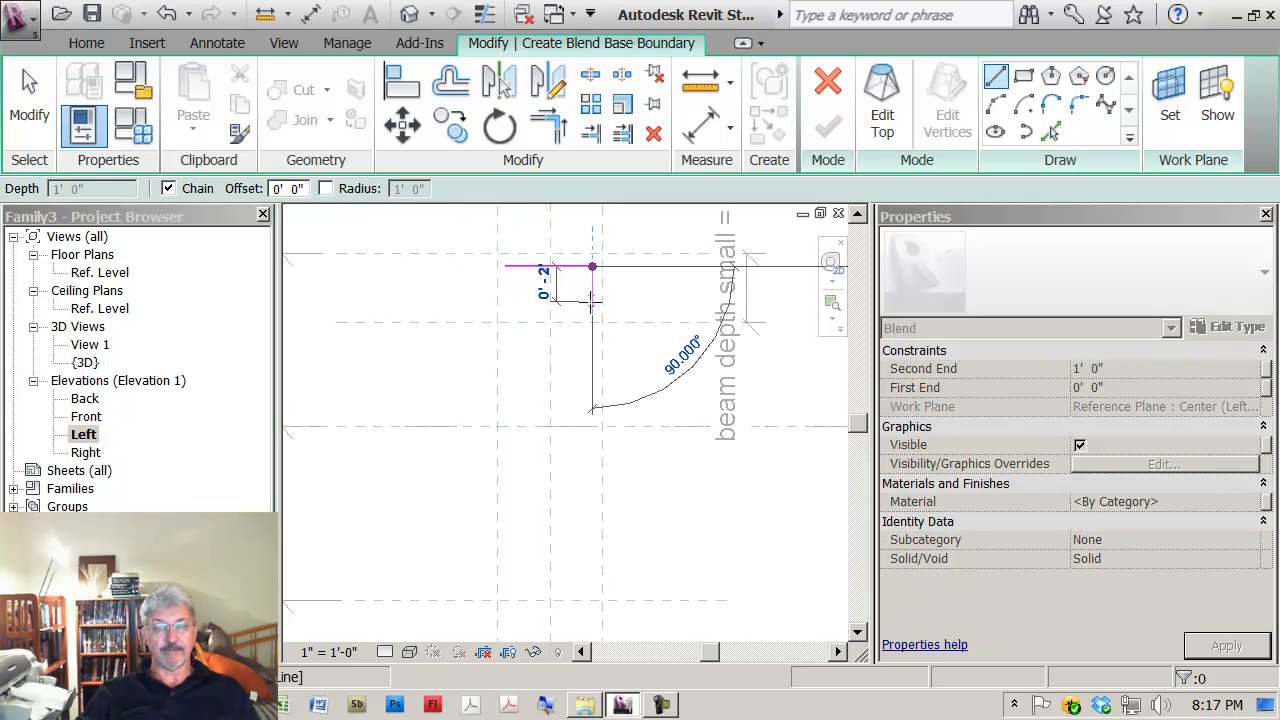
pyautogui.click(565, 450)
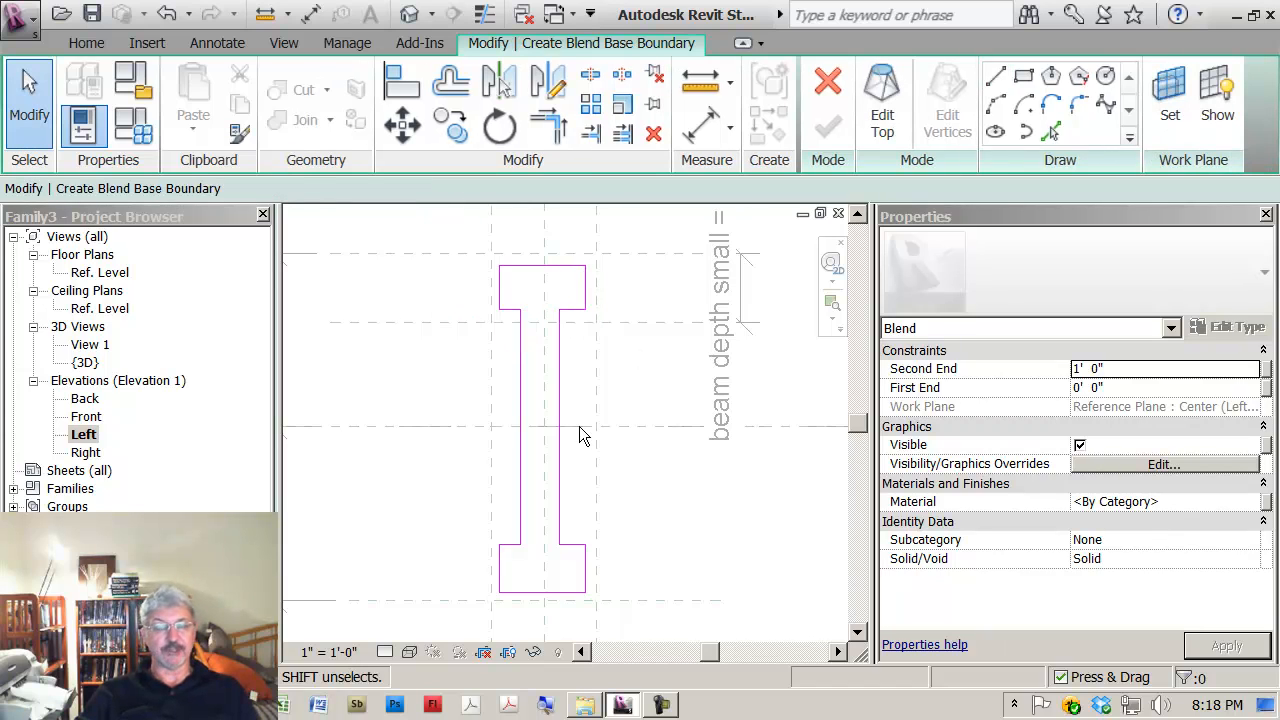
pyautogui.moveTo(487, 400)
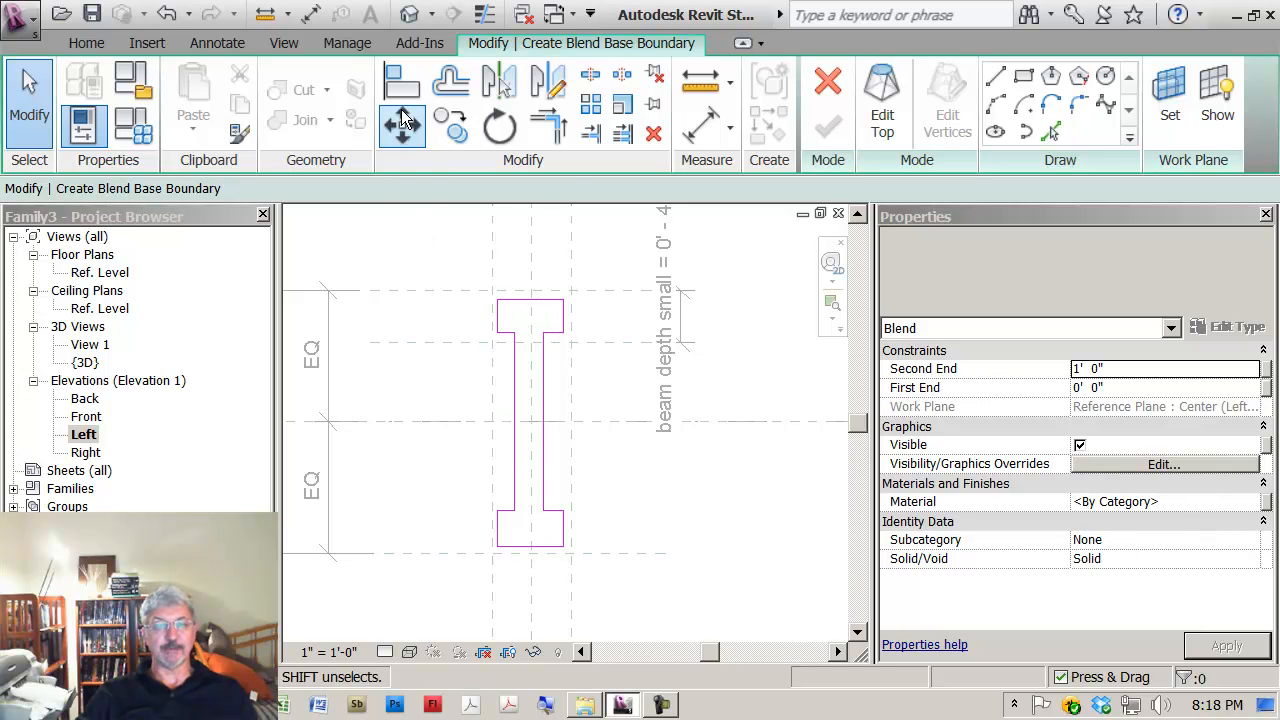
# Begin aligning the base I-profile edges to the top reference plane with Align.
pyautogui.click(402, 81)
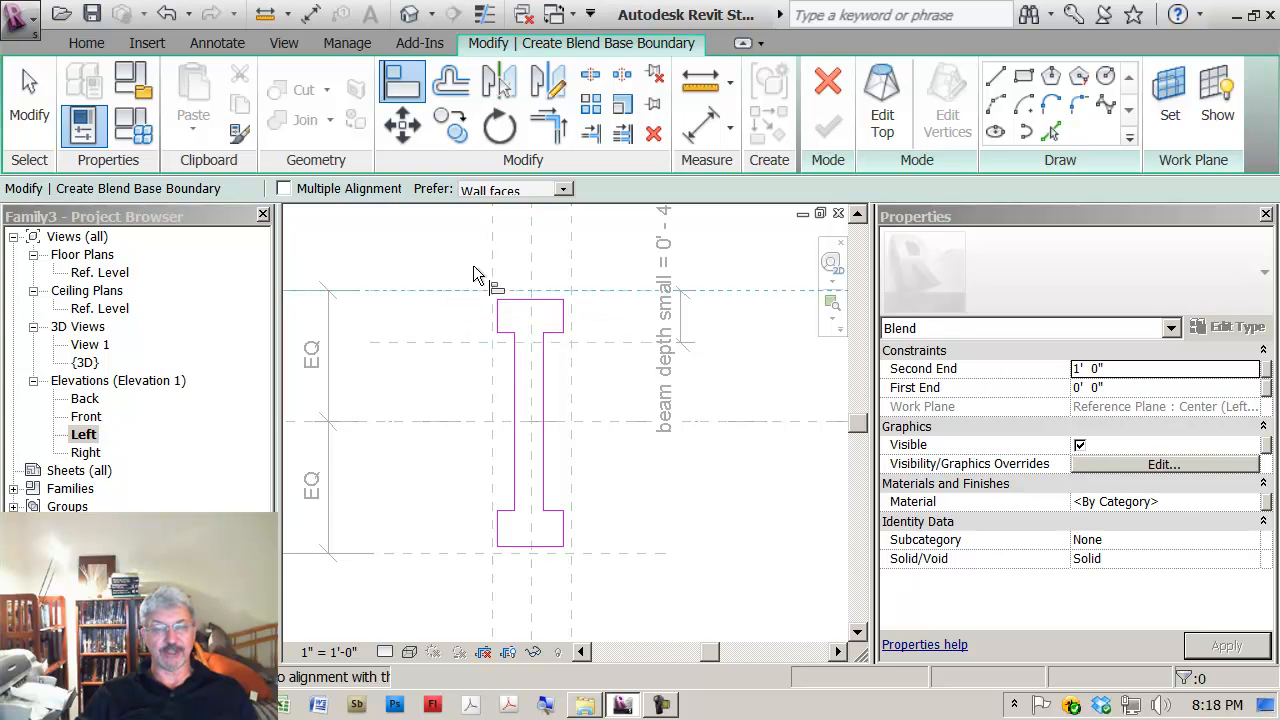
pyautogui.moveTo(530, 305)
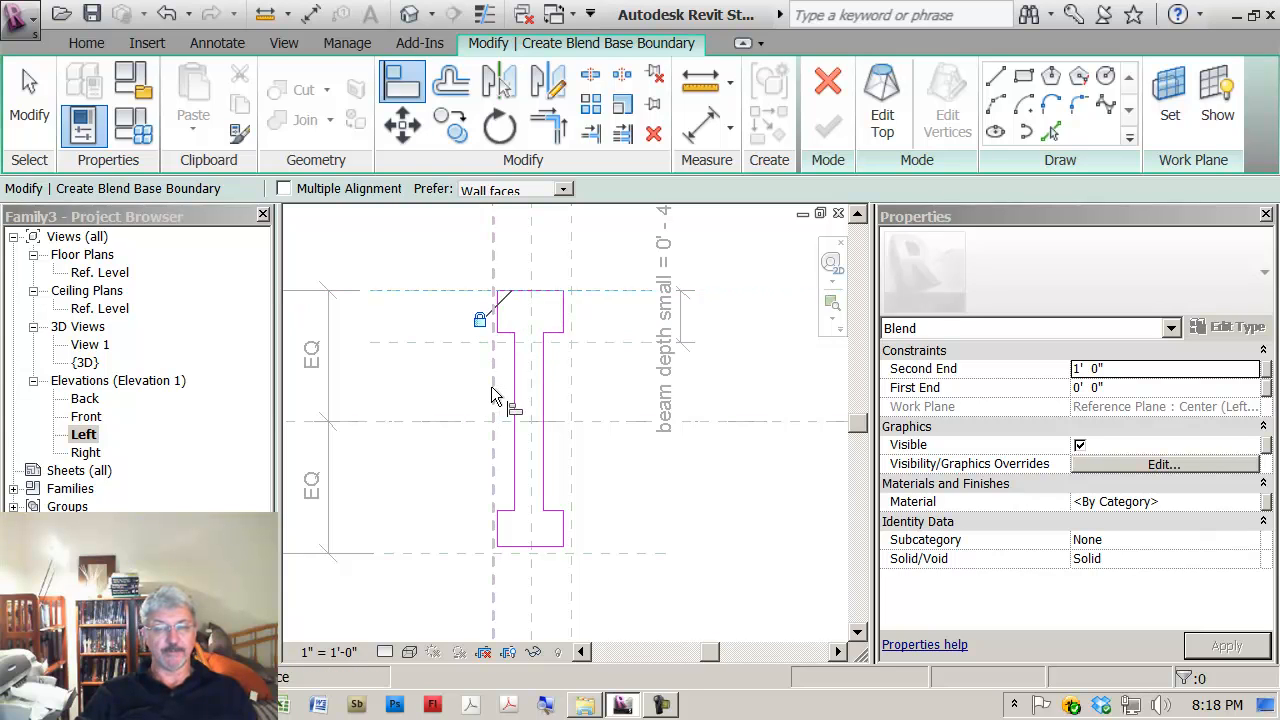
pyautogui.moveTo(508, 318)
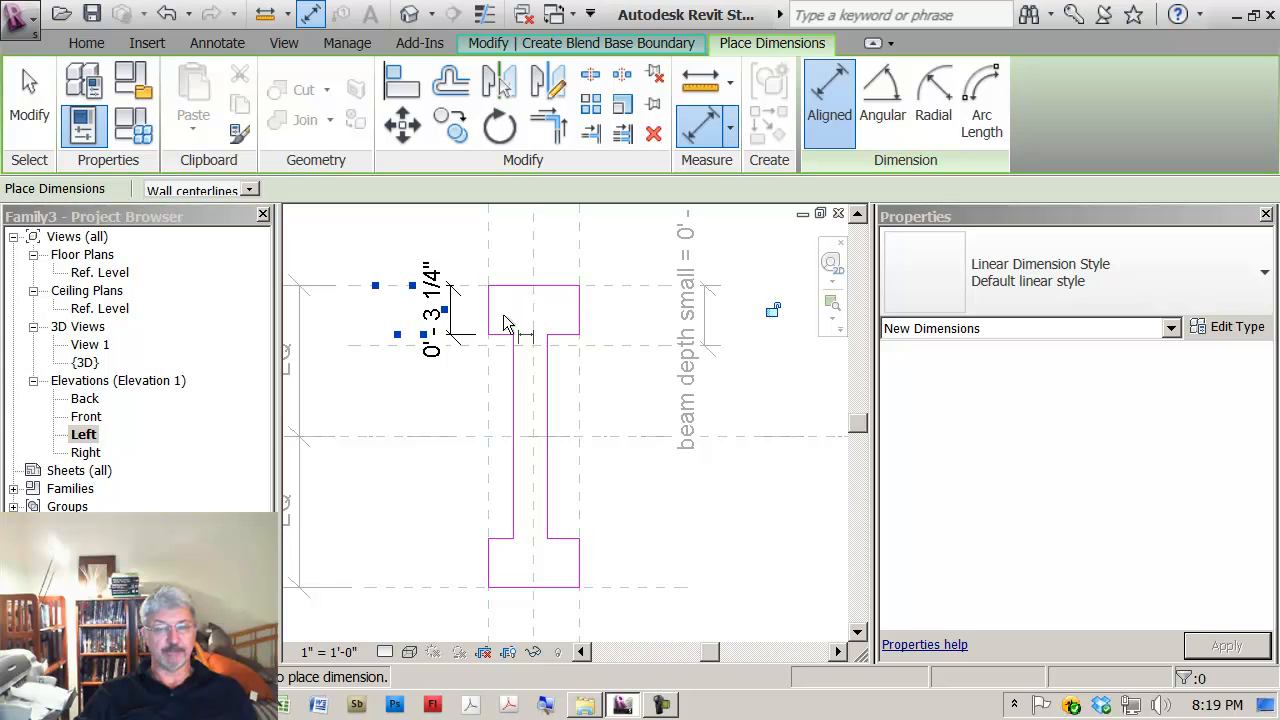
pyautogui.moveTo(487, 505)
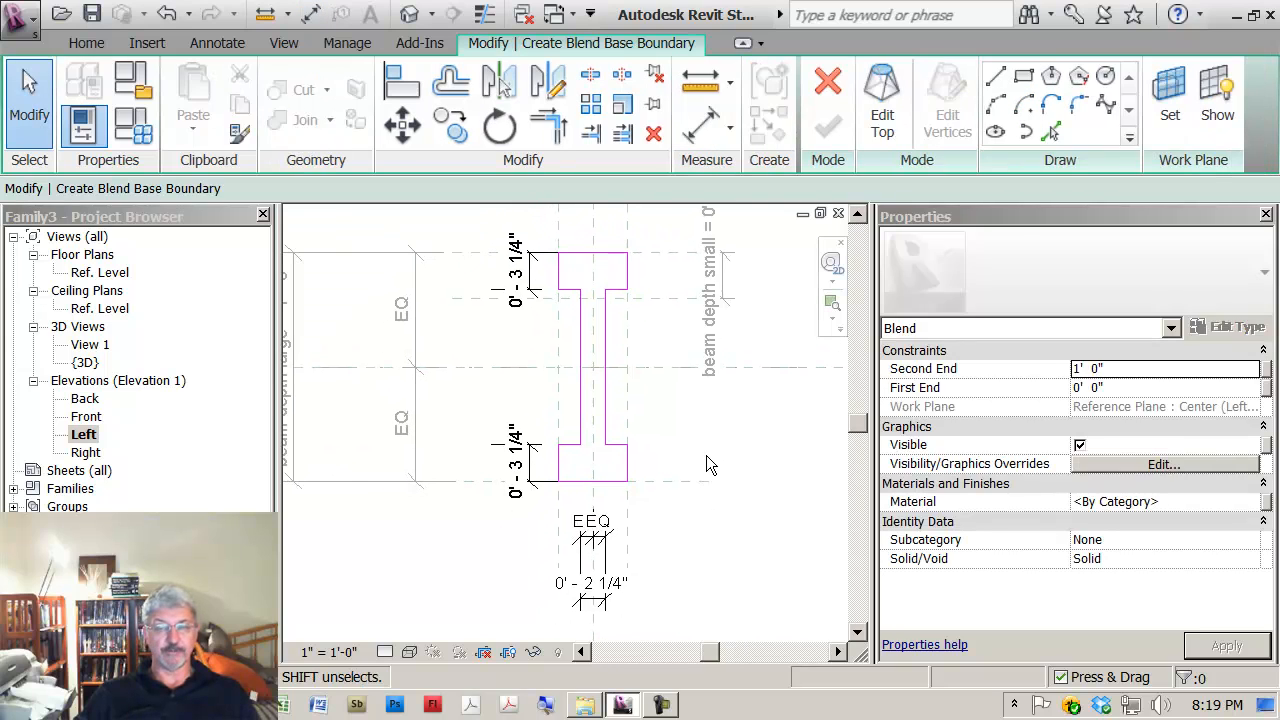
# Label the top flange thickness dimension with a new 'beam thickness' parameter.
pyautogui.click(515, 275)
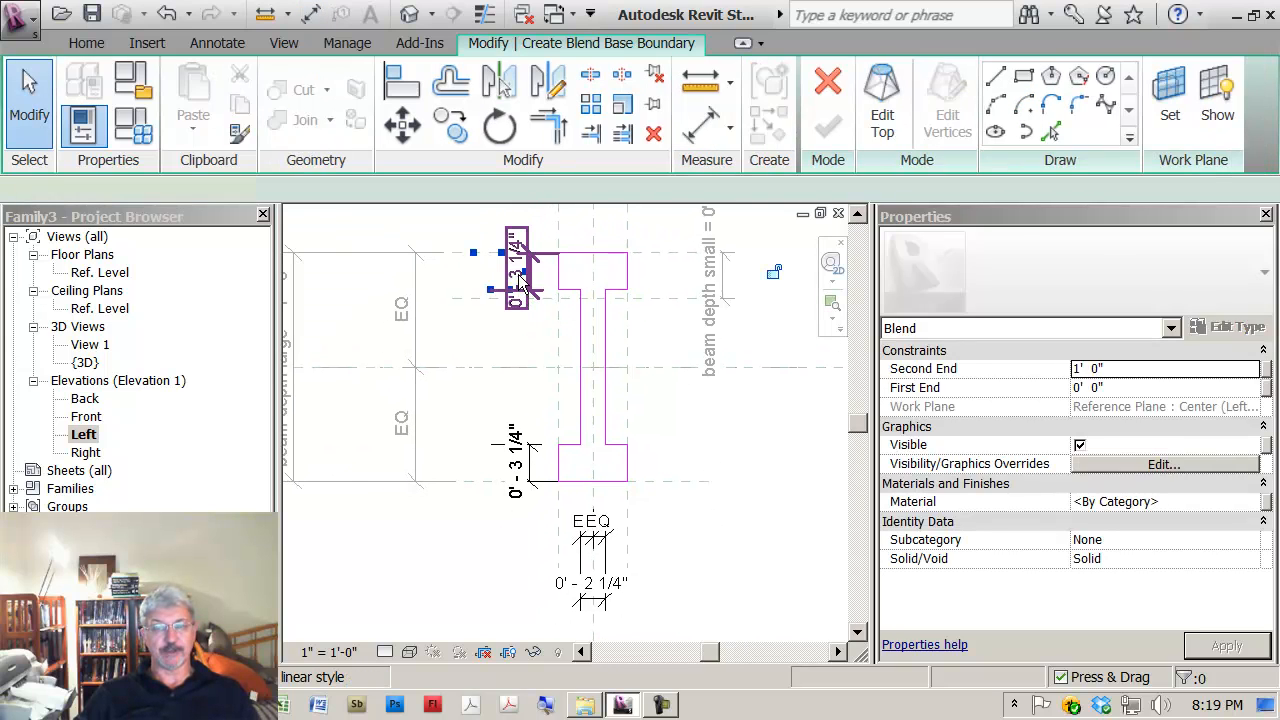
pyautogui.click(532, 190)
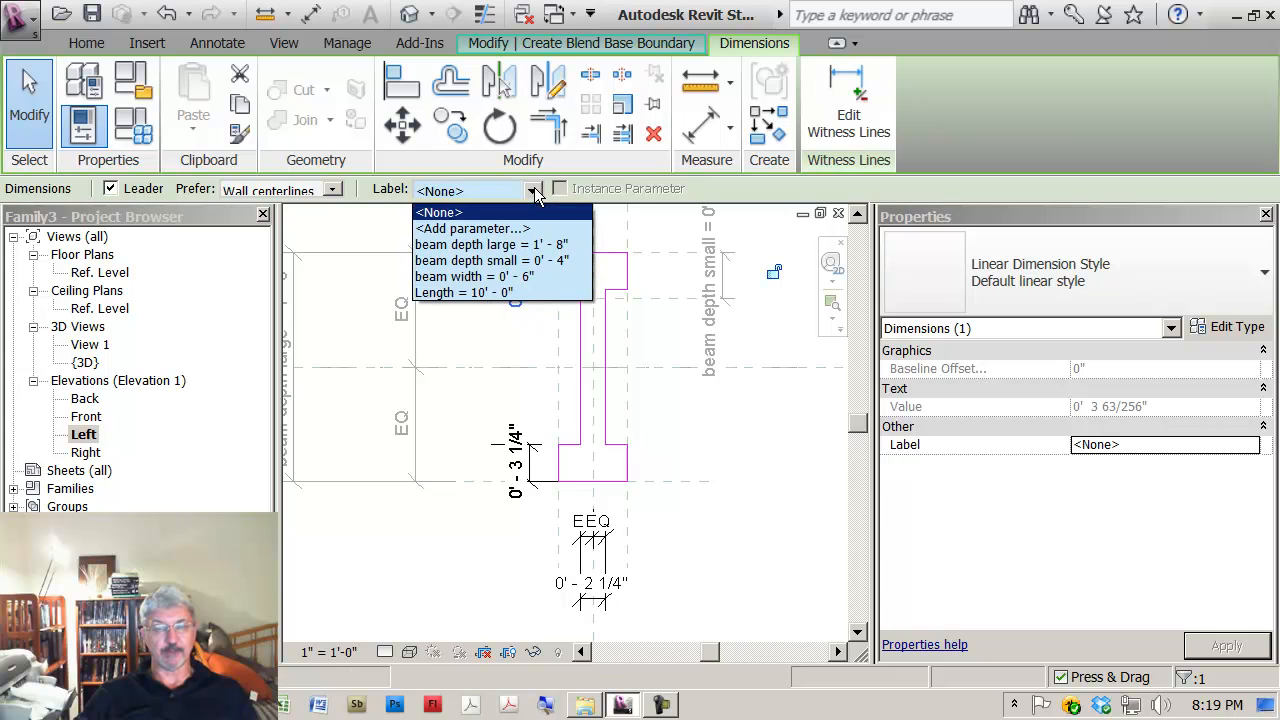
pyautogui.click(473, 228)
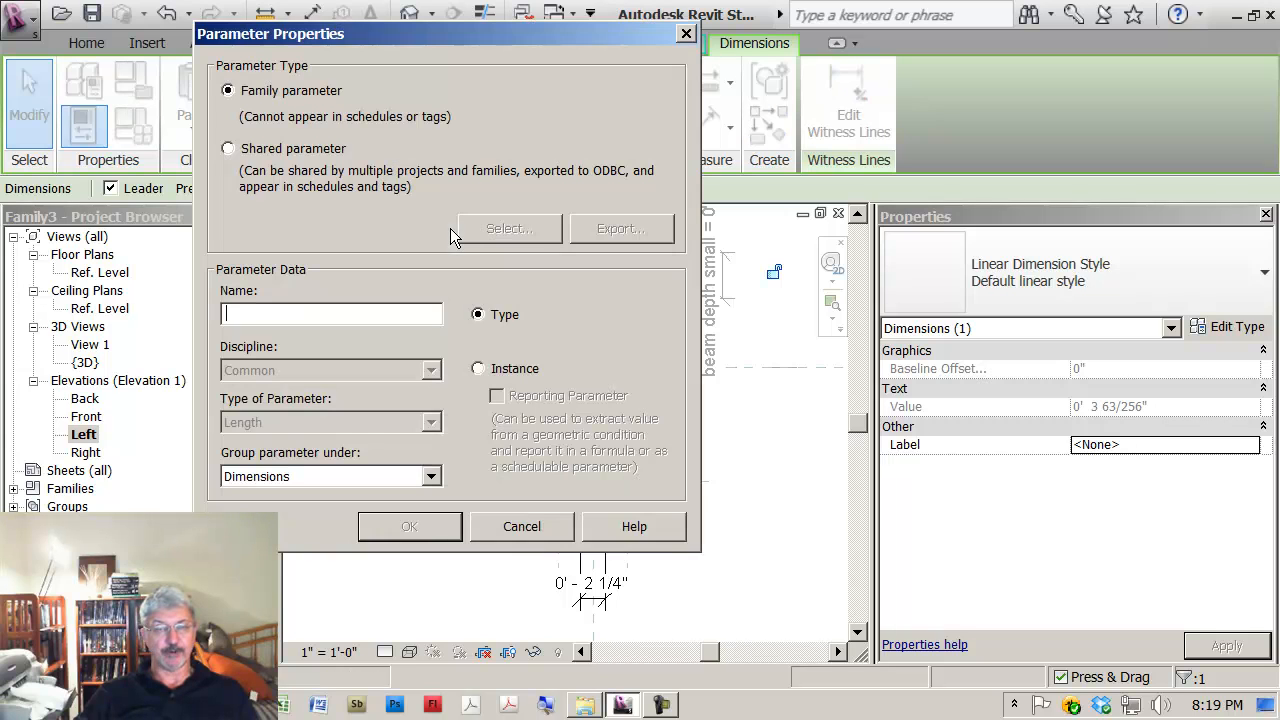
pyautogui.write('b')
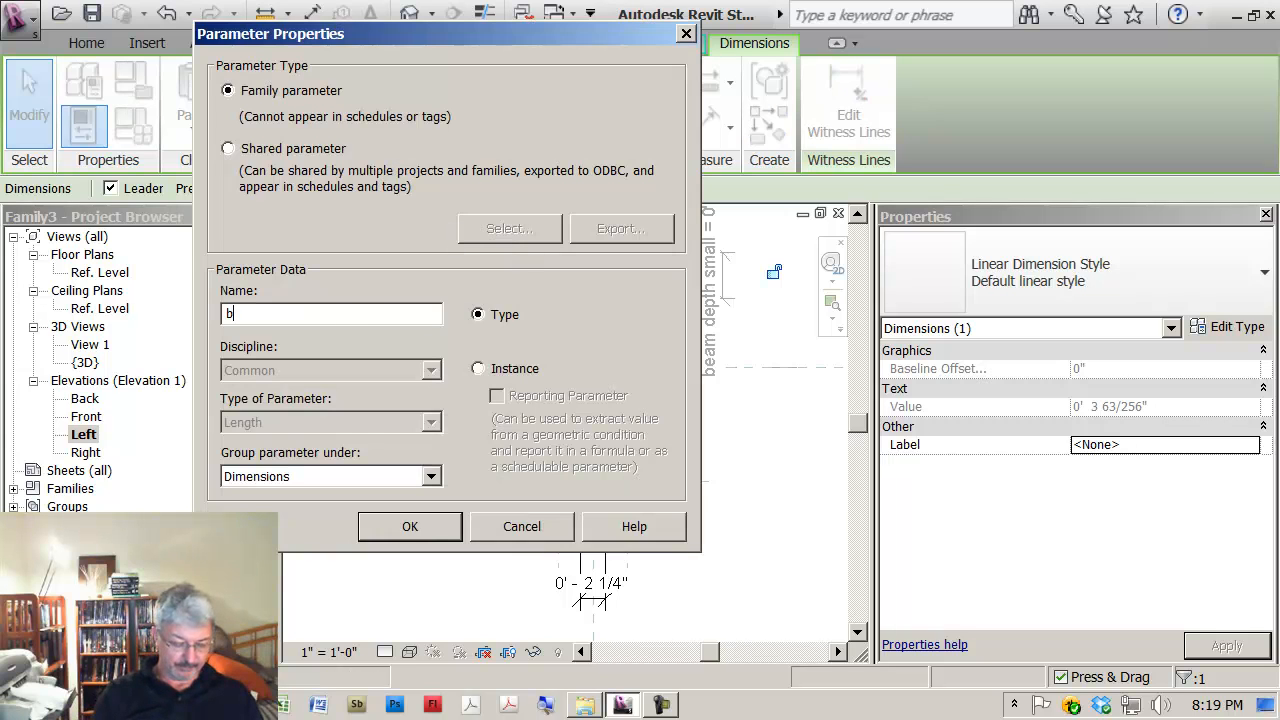
pyautogui.write('eam thic')
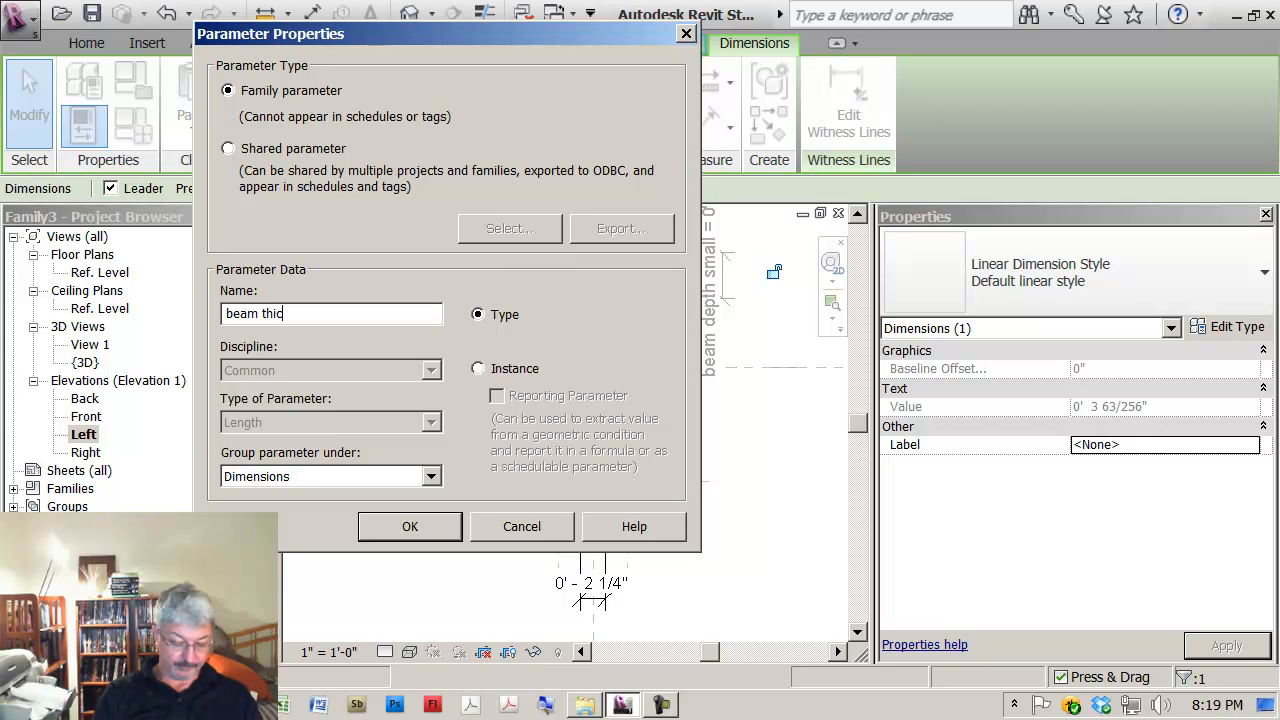
pyautogui.write('kness')
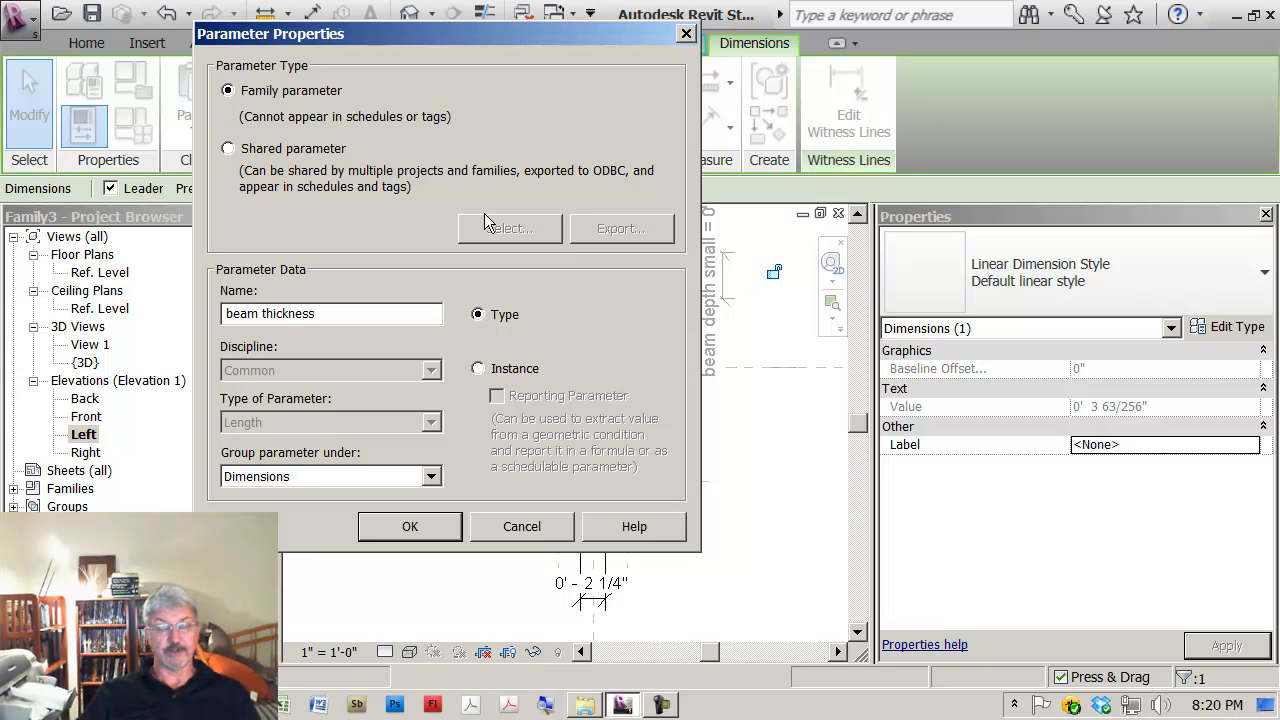
pyautogui.click(409, 526)
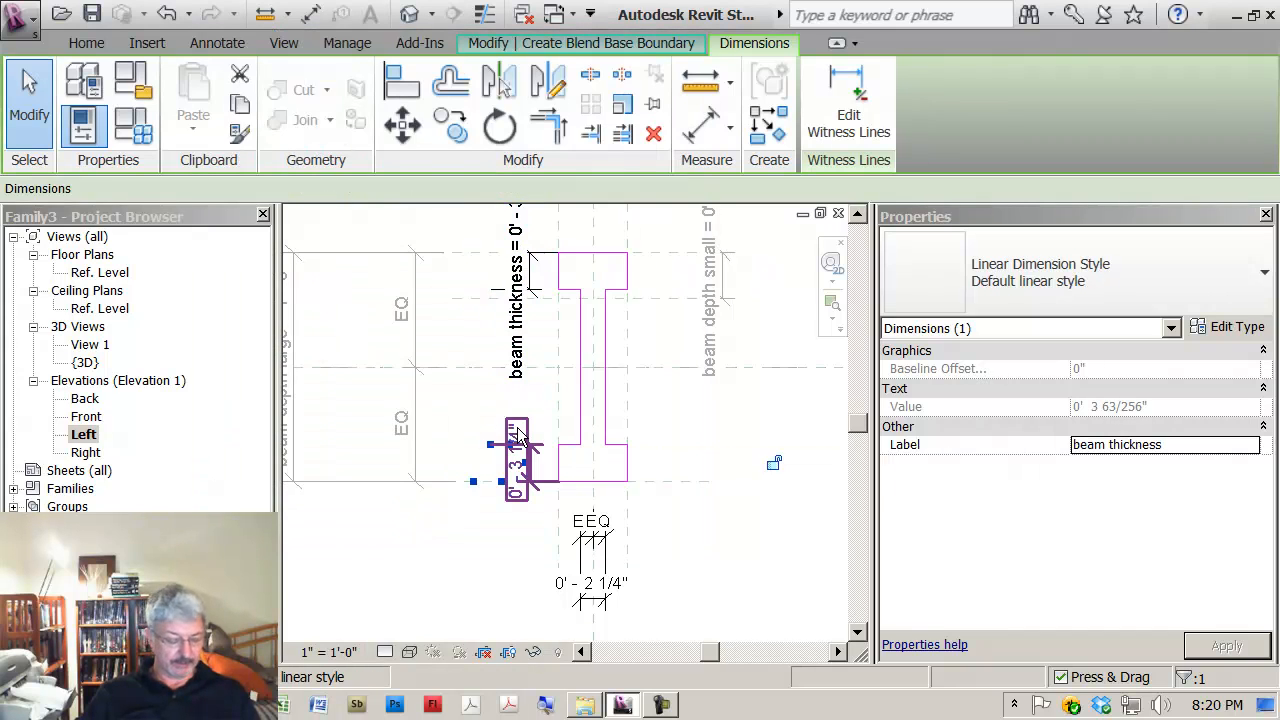
# Apply the beam thickness label to the bottom flange and web width dimensions.
pyautogui.click(597, 585)
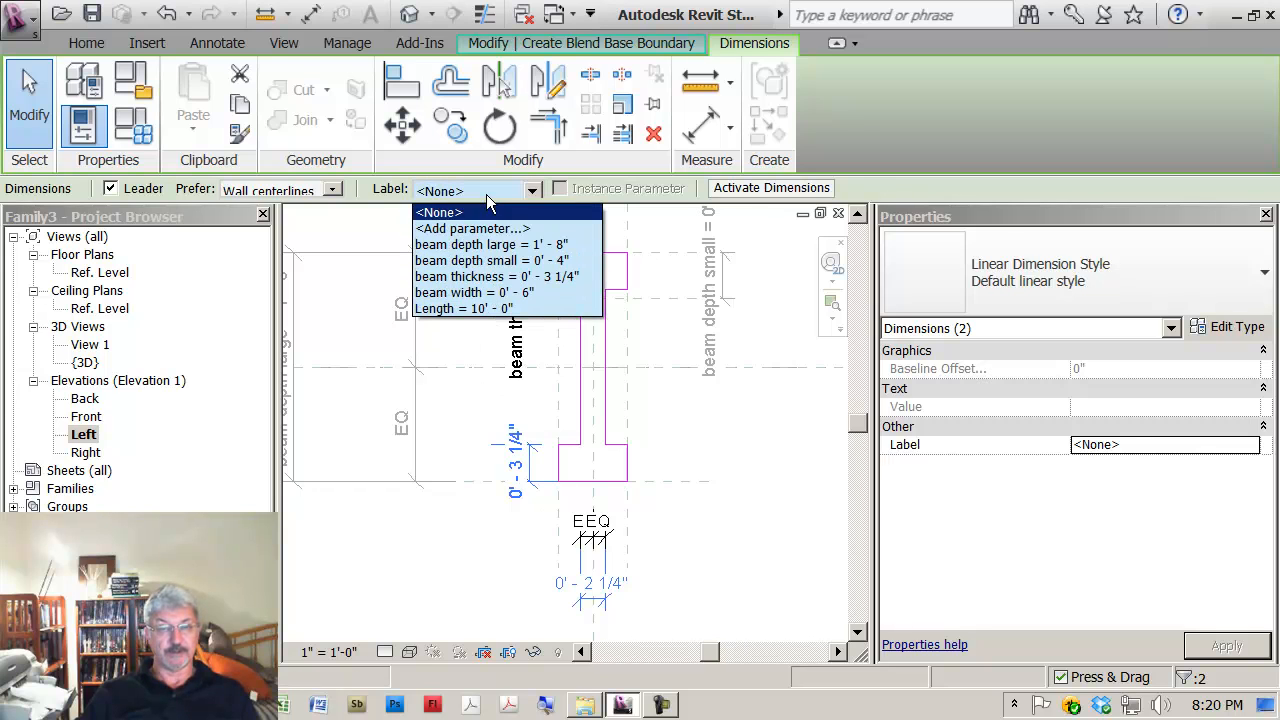
pyautogui.moveTo(472, 228)
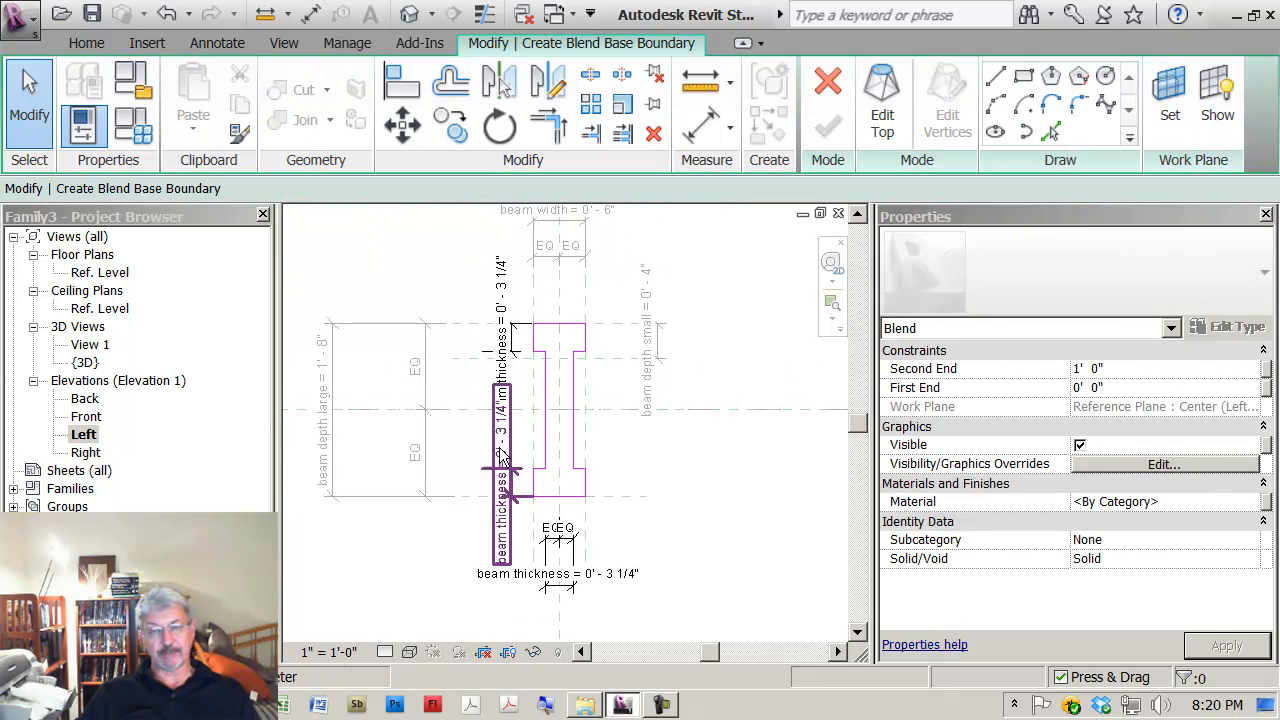
pyautogui.click(400, 287)
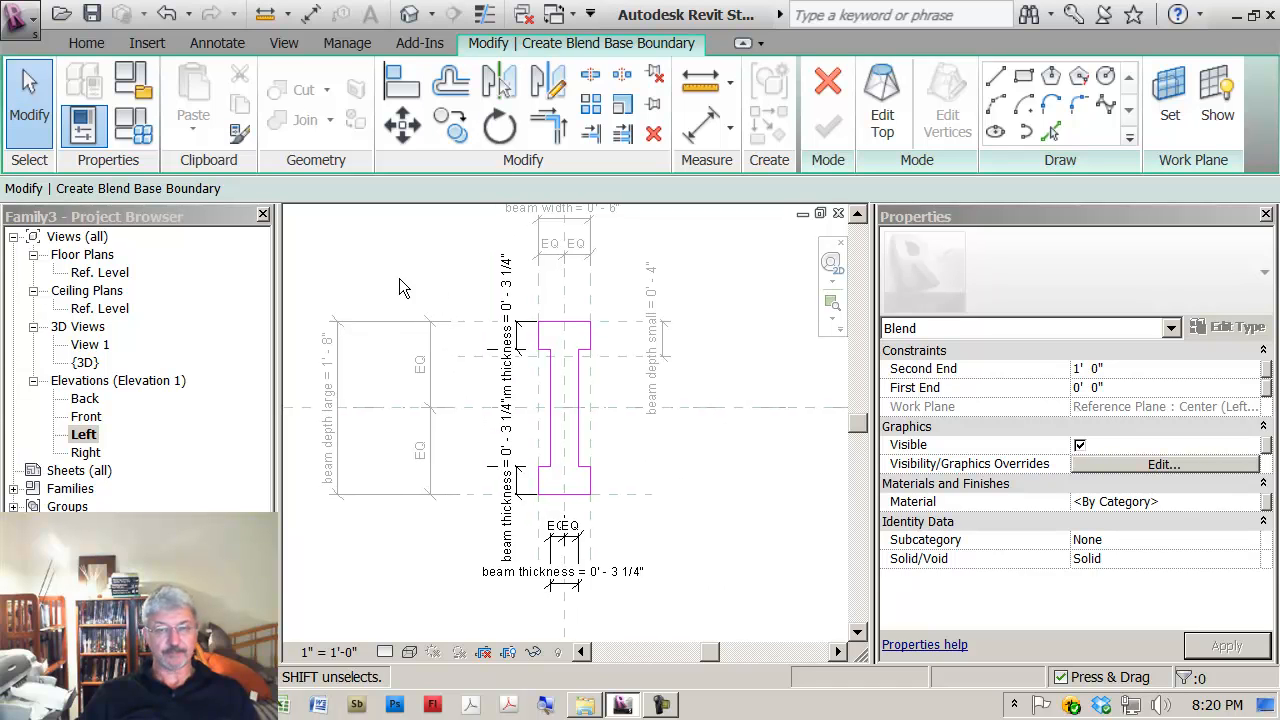
pyautogui.click(508, 475)
pyautogui.write('1/')
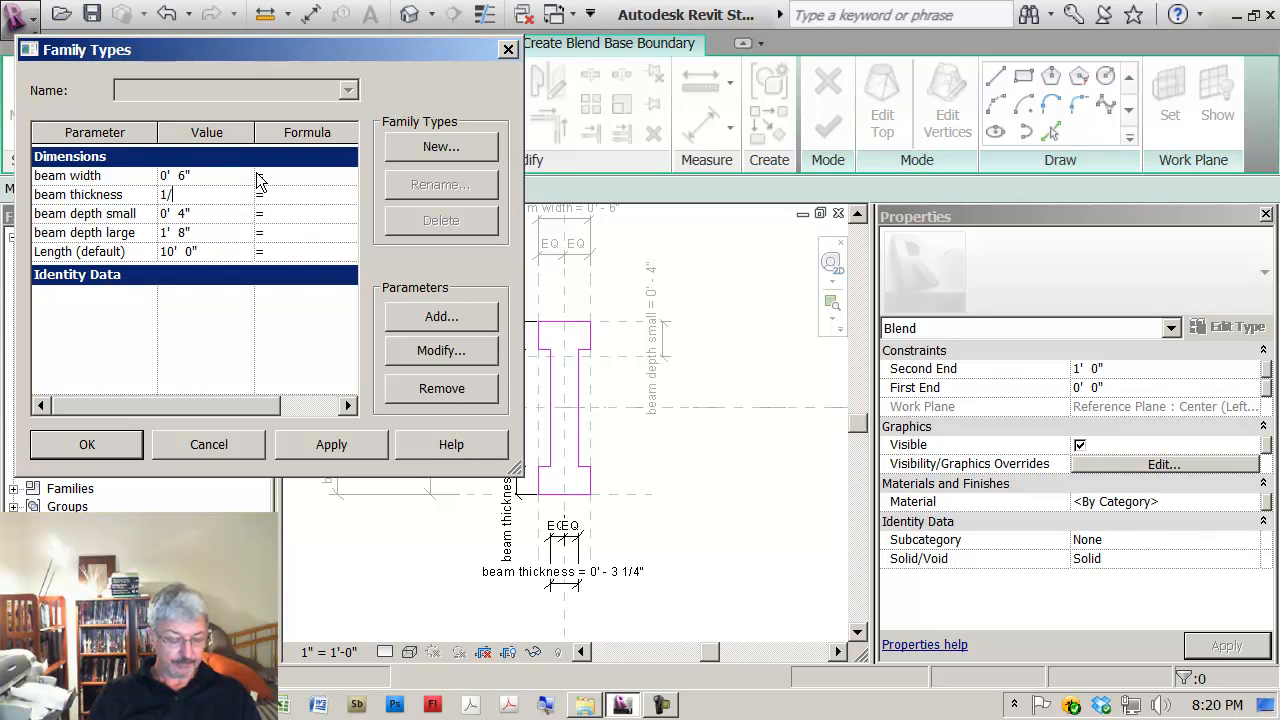
# Flex beam thickness to 1/2" in Family Types.
pyautogui.write('2"')
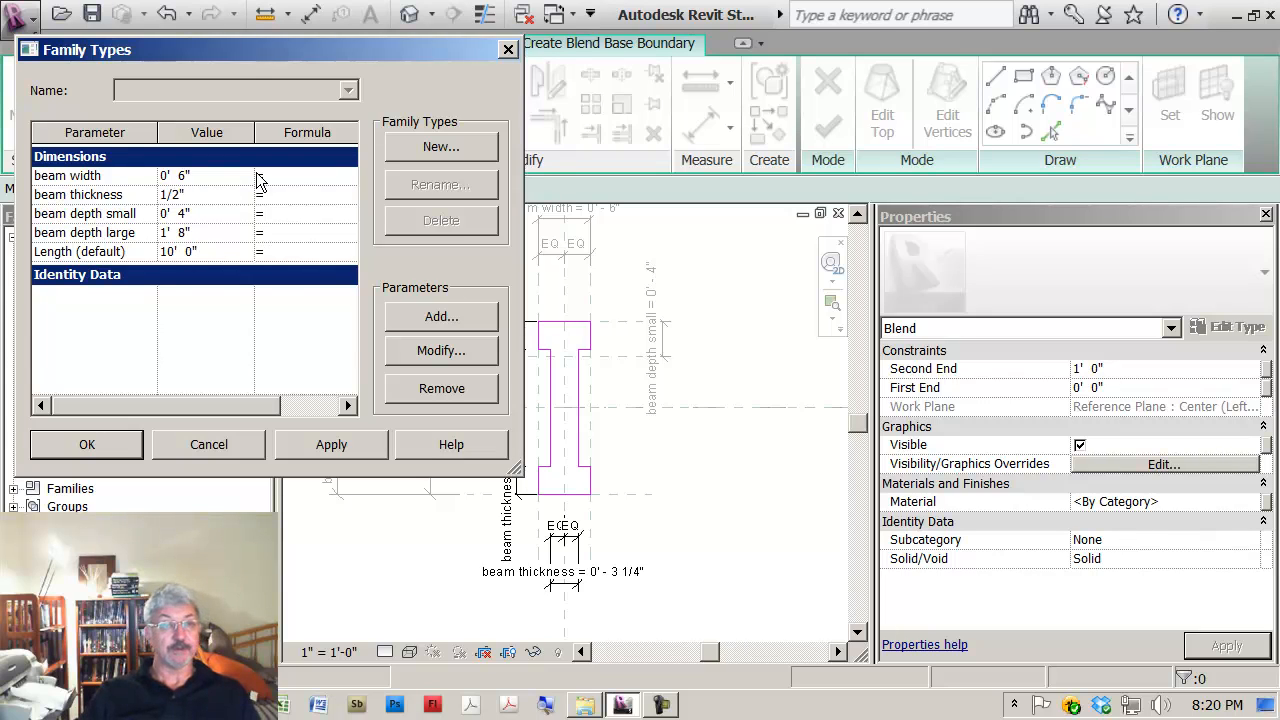
pyautogui.click(331, 444)
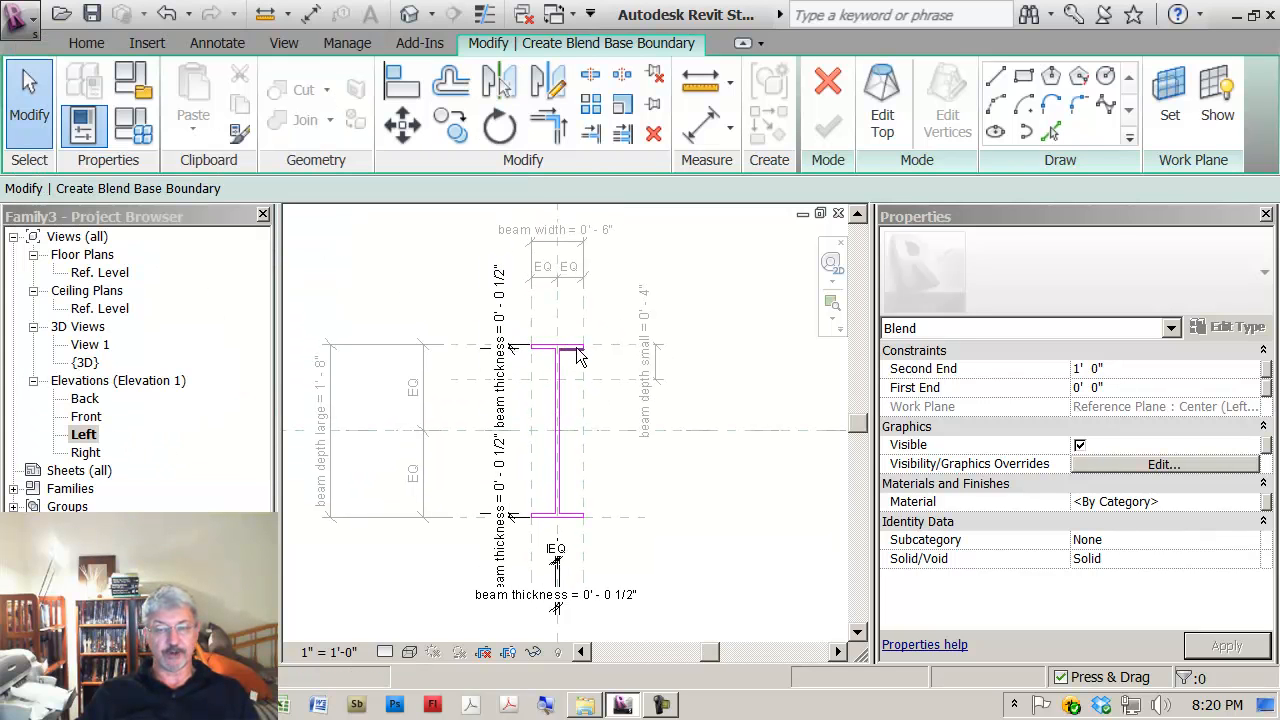
pyautogui.click(555, 355)
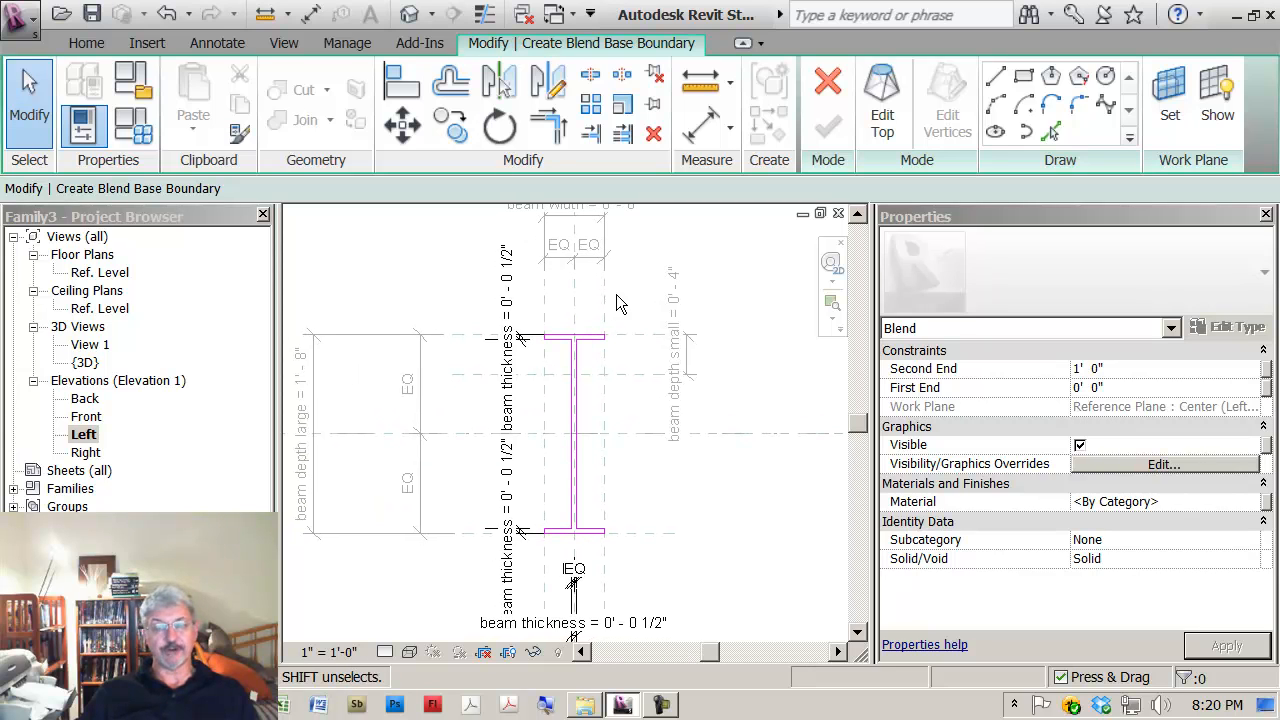
pyautogui.click(882, 100)
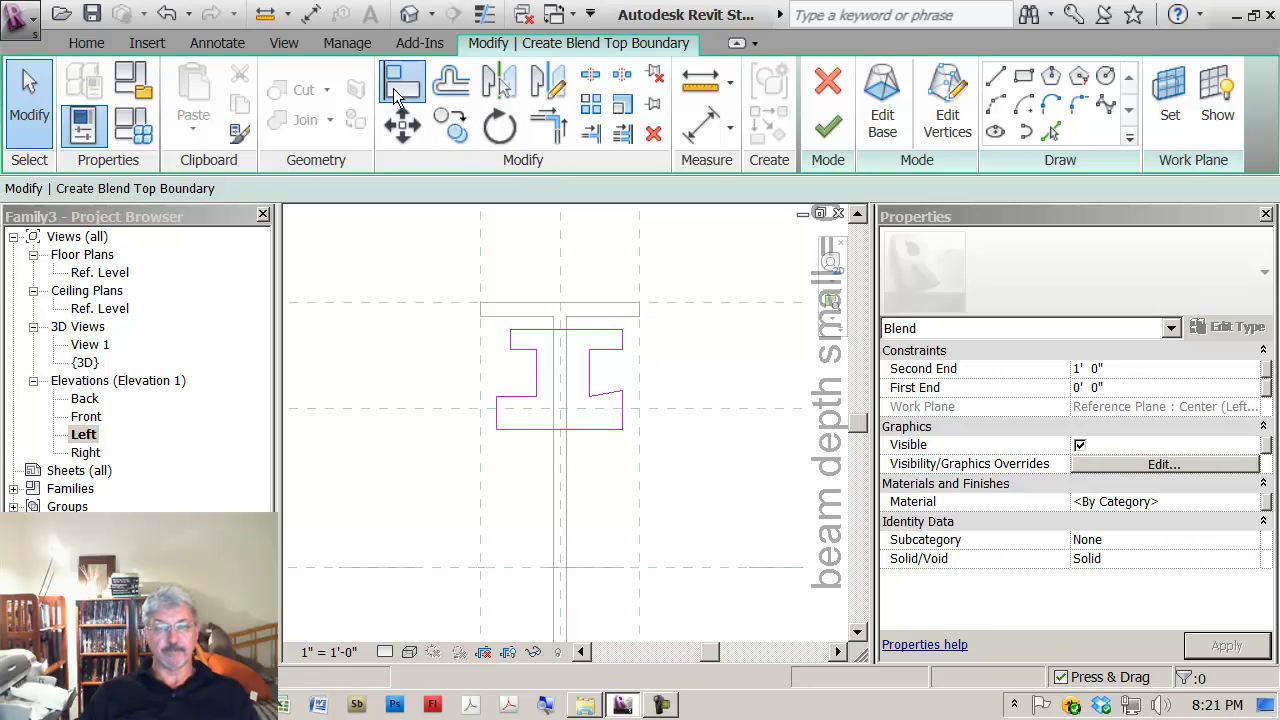
# Begin aligning the top I-profile edges to the small-depth reference planes.
pyautogui.click(402, 81)
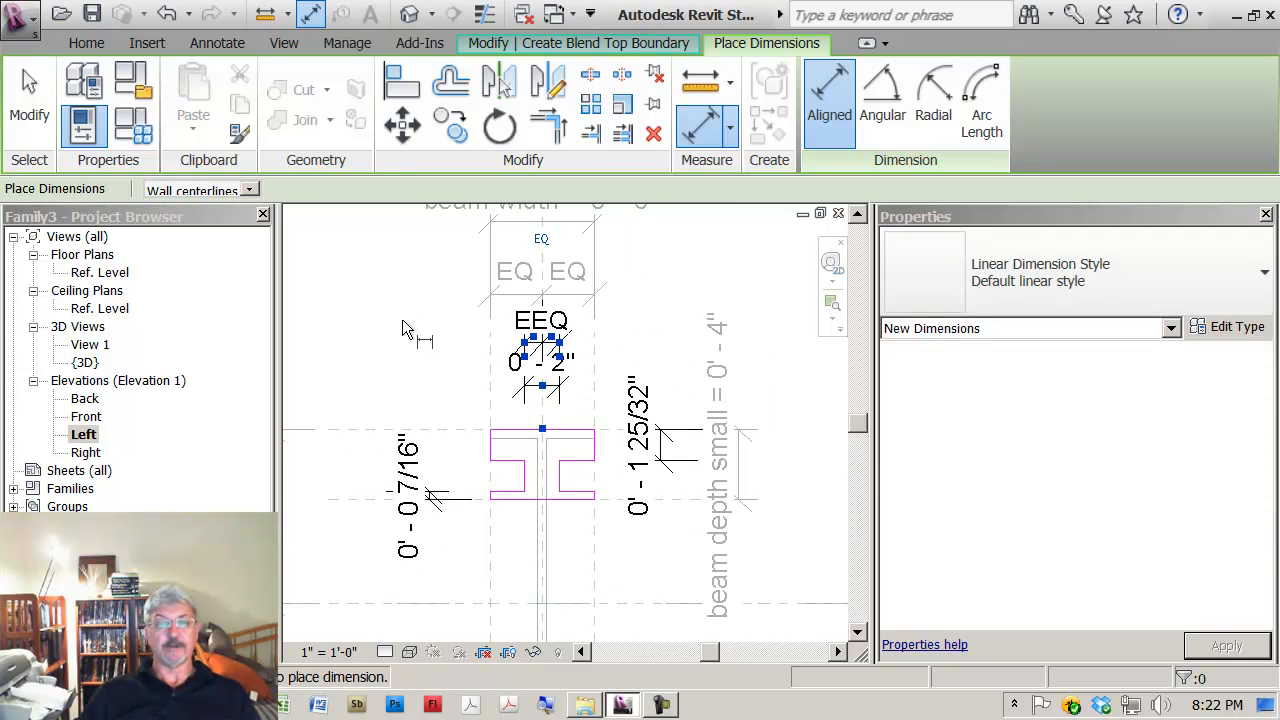
# Label the top profile's flange and web dimensions with beam thickness.
pyautogui.click(520, 465)
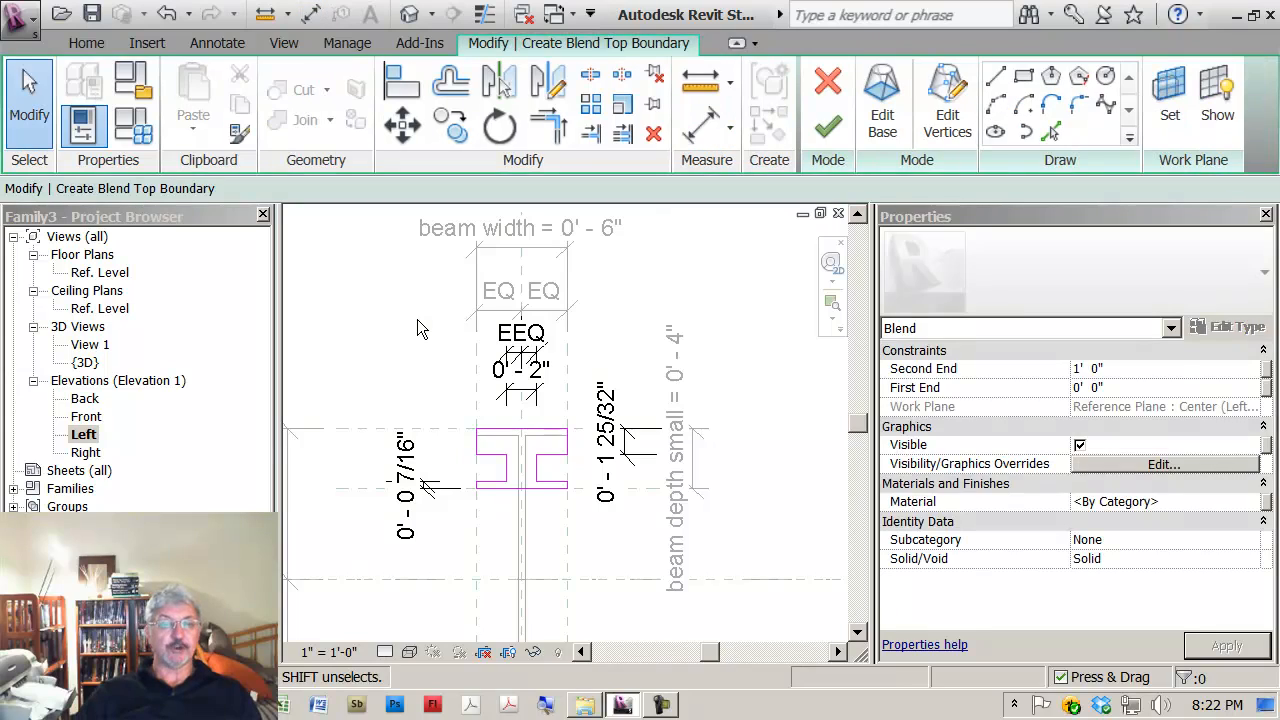
pyautogui.click(405, 480)
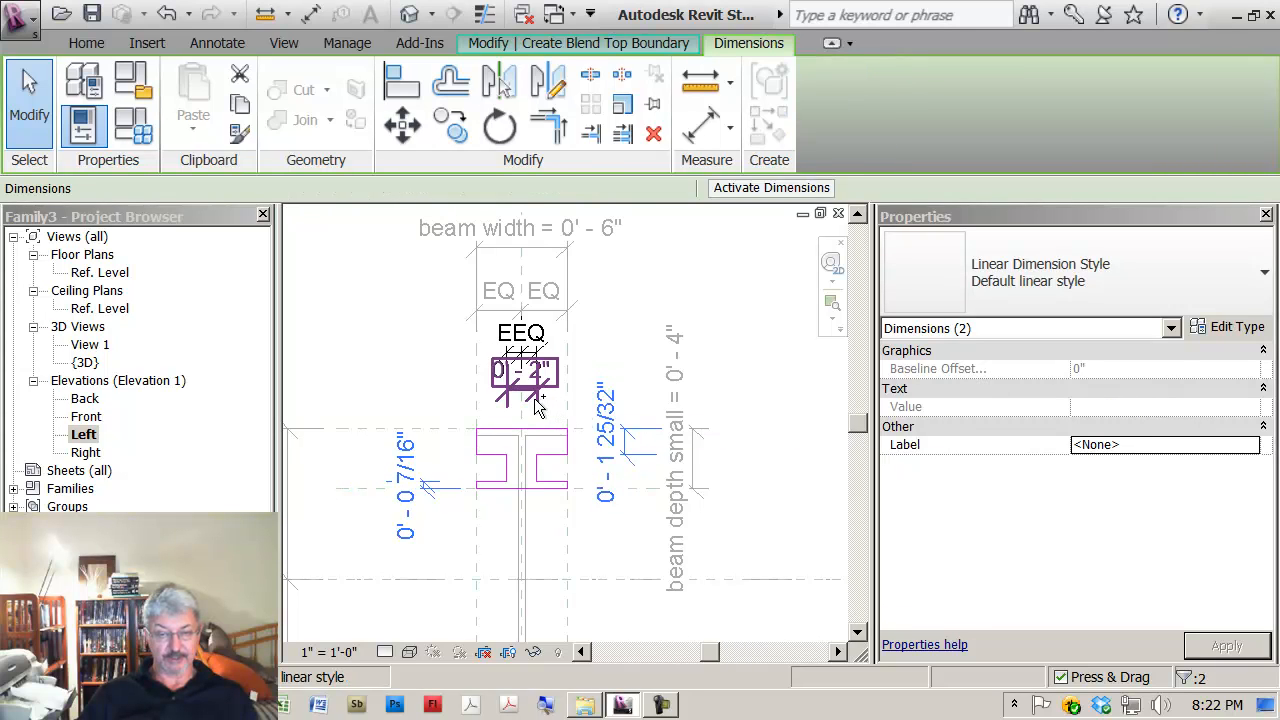
pyautogui.click(531, 190)
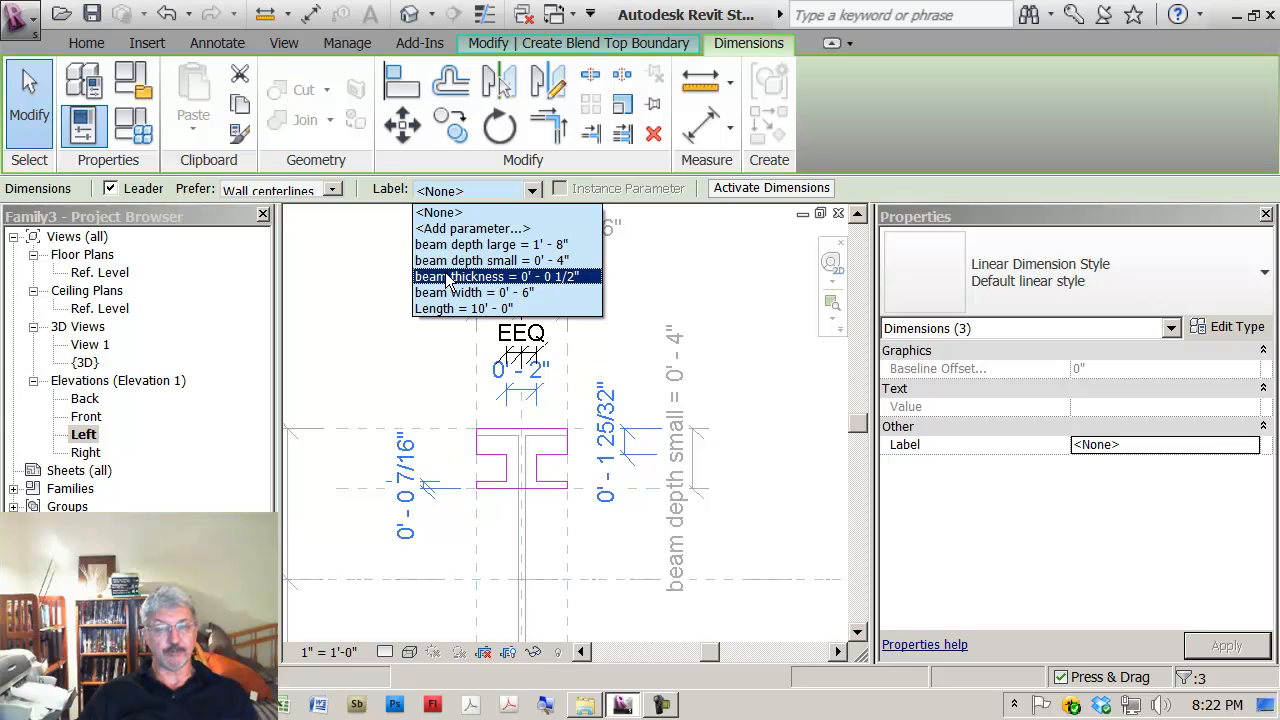
pyautogui.click(467, 276)
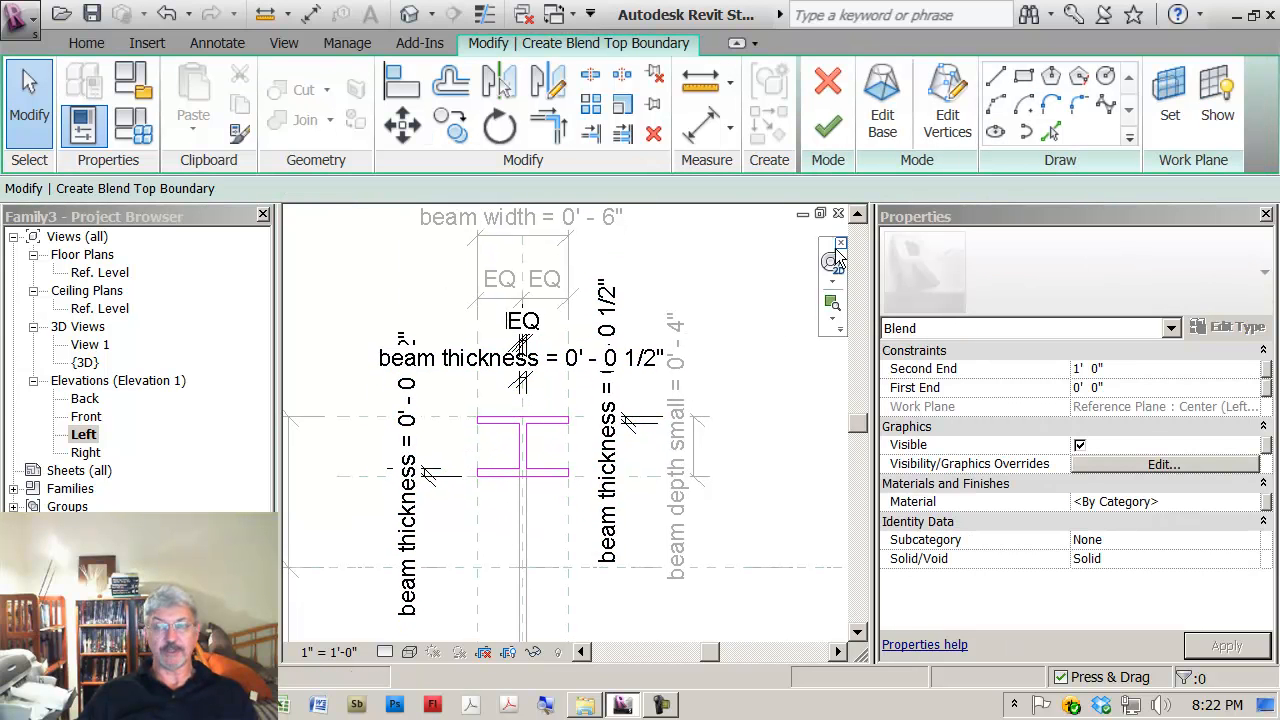
# Finish the tapered blend, orbit to inspect it, and open the Ref. Level ceiling plan.
pyautogui.click(828, 100)
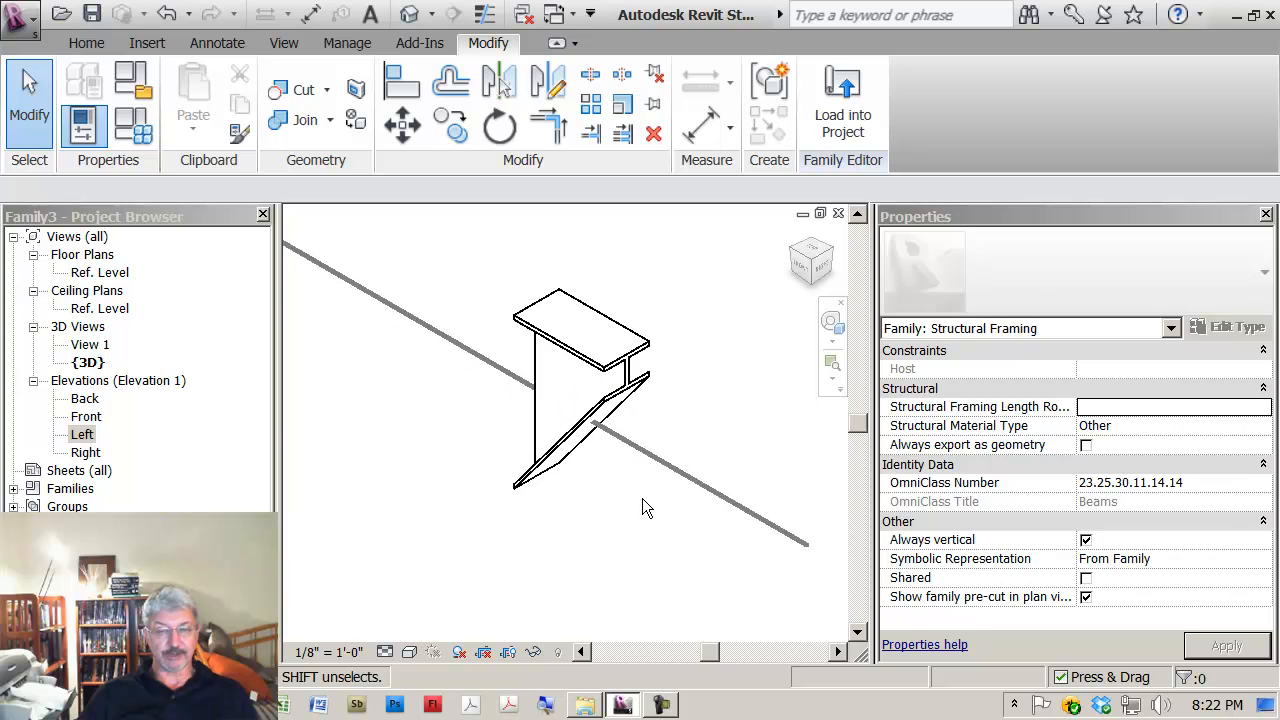
pyautogui.moveTo(640, 500); pyautogui.dragTo(592, 578)
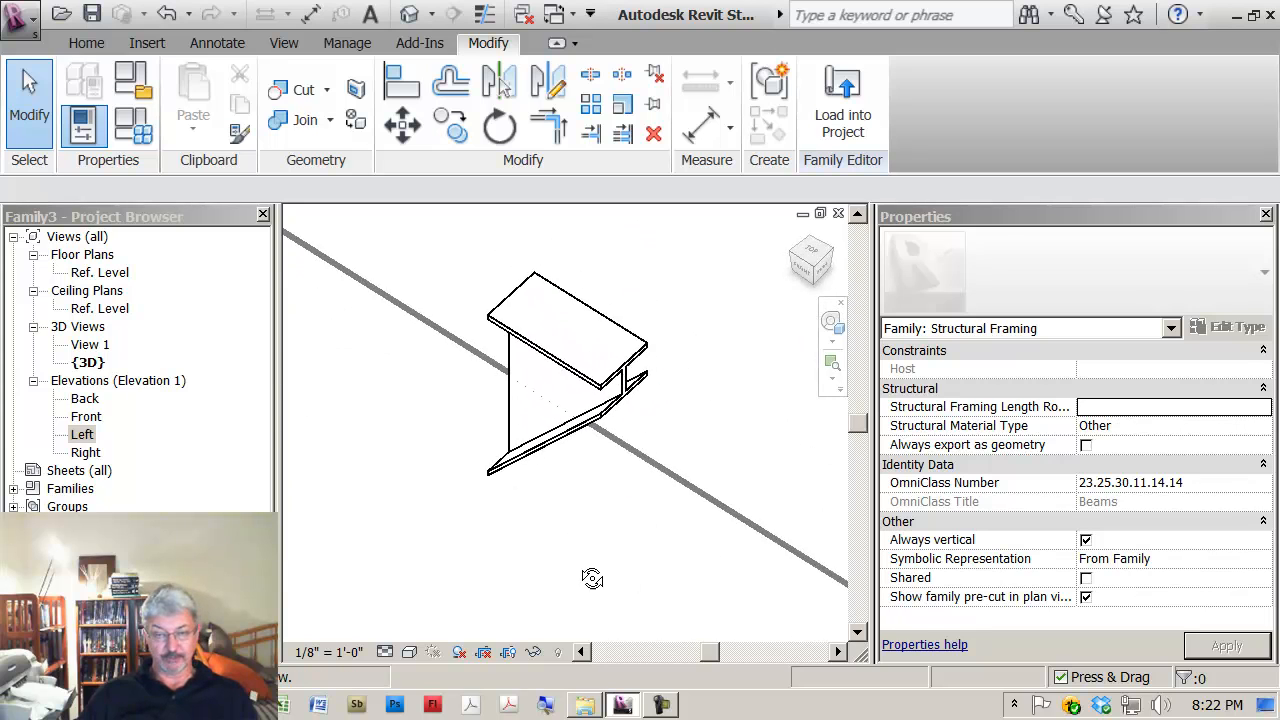
pyautogui.moveTo(593, 577); pyautogui.dragTo(535, 507)
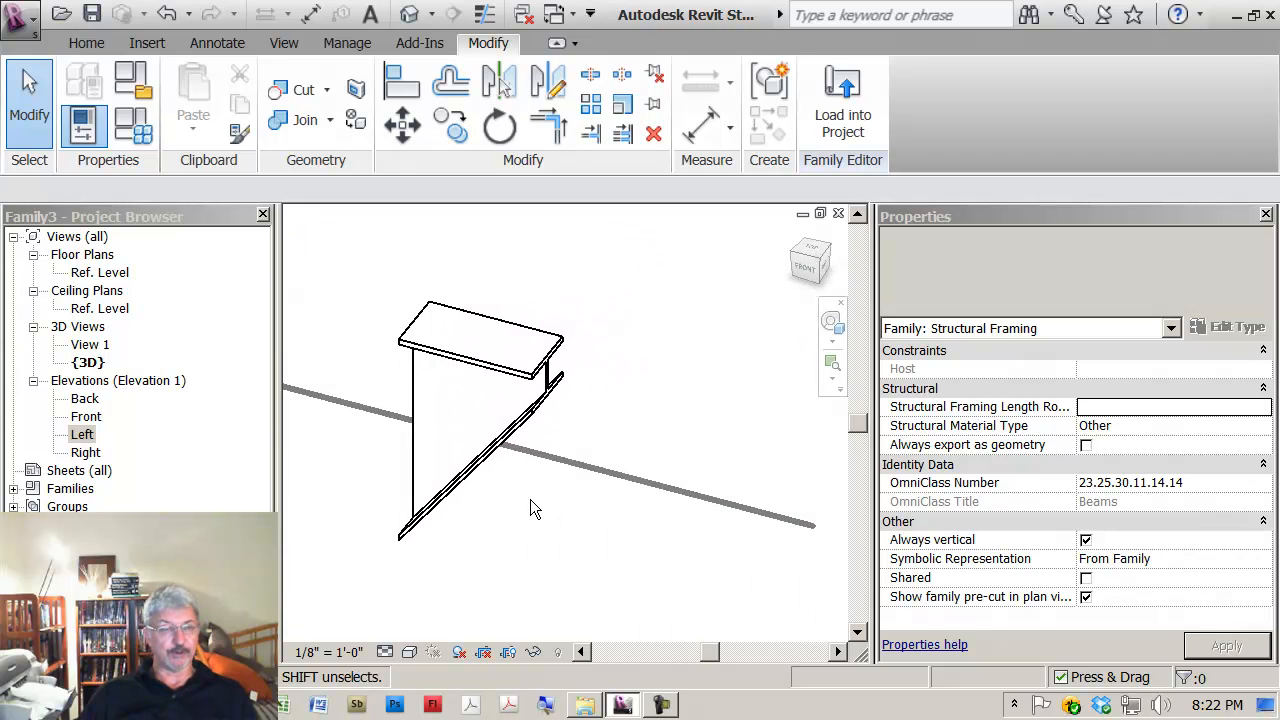
pyautogui.doubleClick(103, 308)
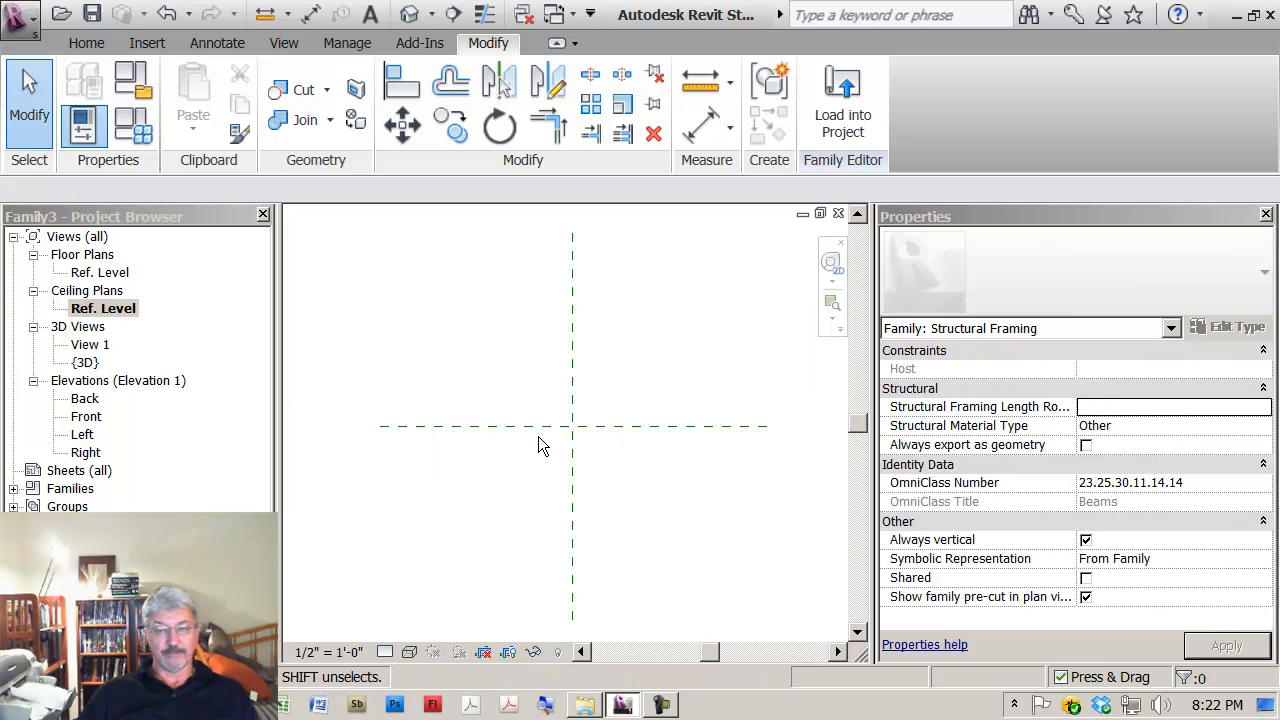
# In the Ref. Level floor plan, drag the blend's end onto the far reference plane.
pyautogui.click(99, 272)
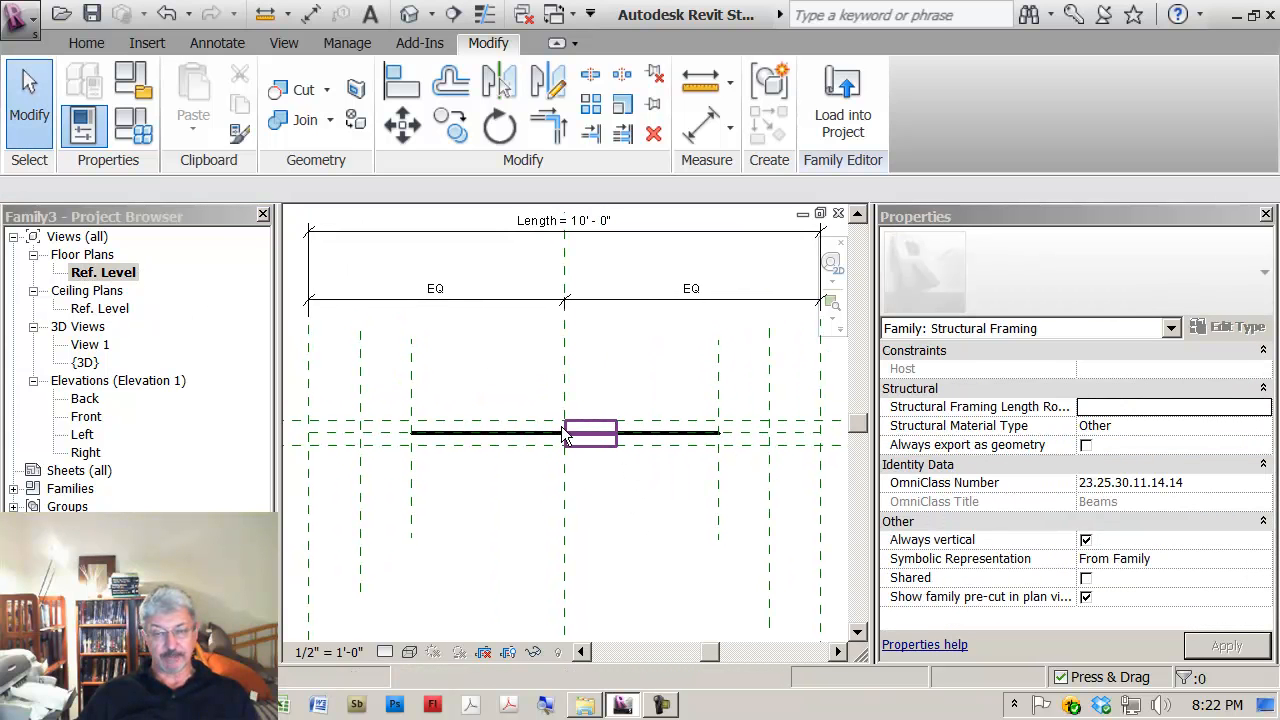
pyautogui.moveTo(625, 432)
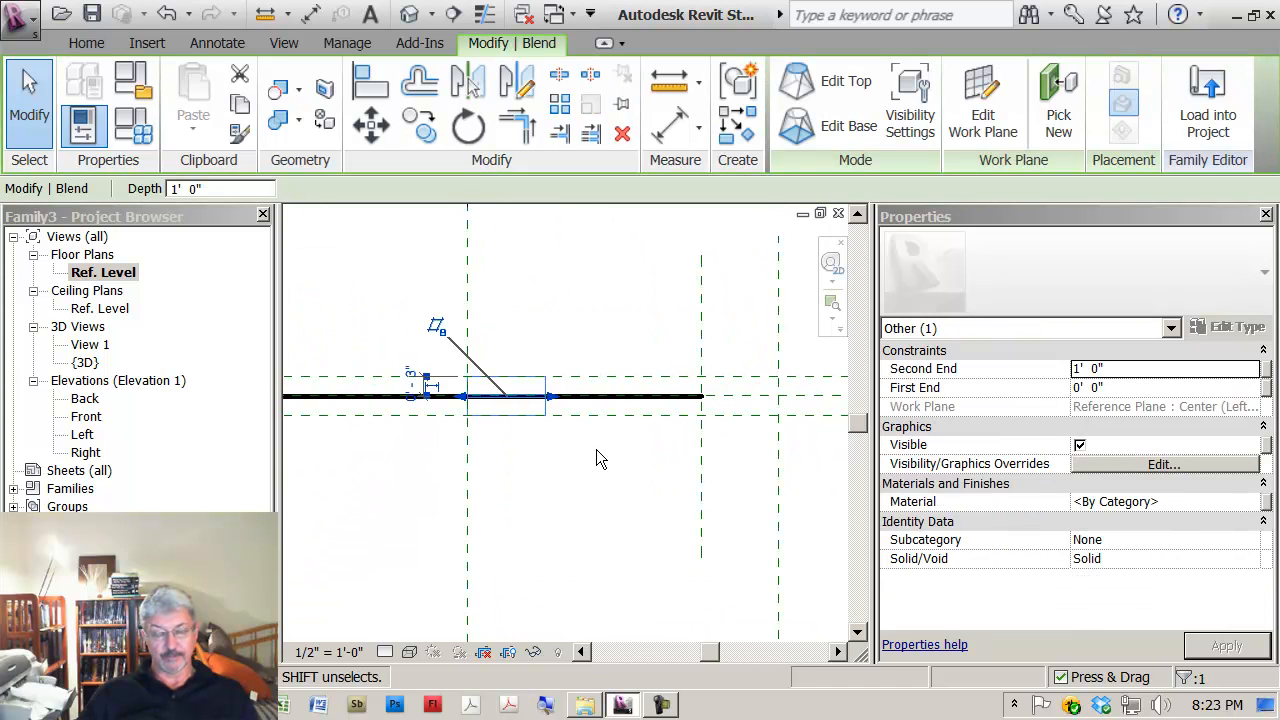
pyautogui.moveTo(550, 397); pyautogui.dragTo(700, 397)
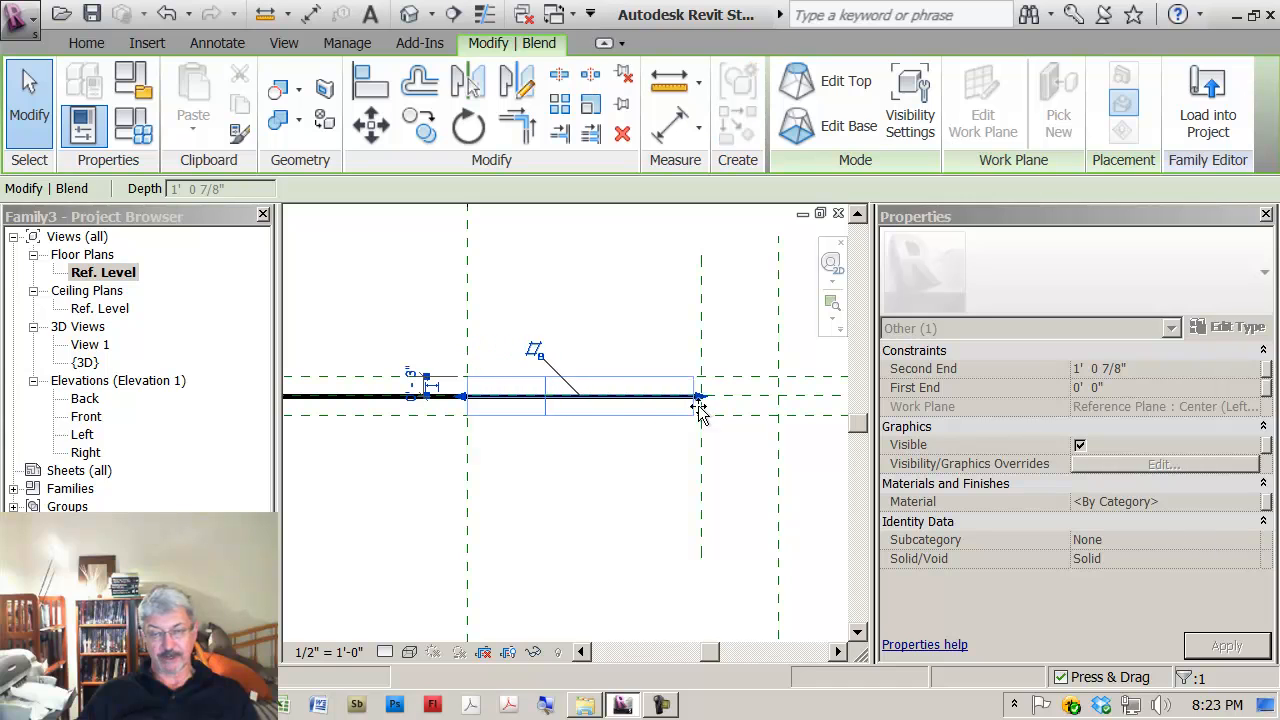
pyautogui.moveTo(700, 395); pyautogui.dragTo(580, 400)
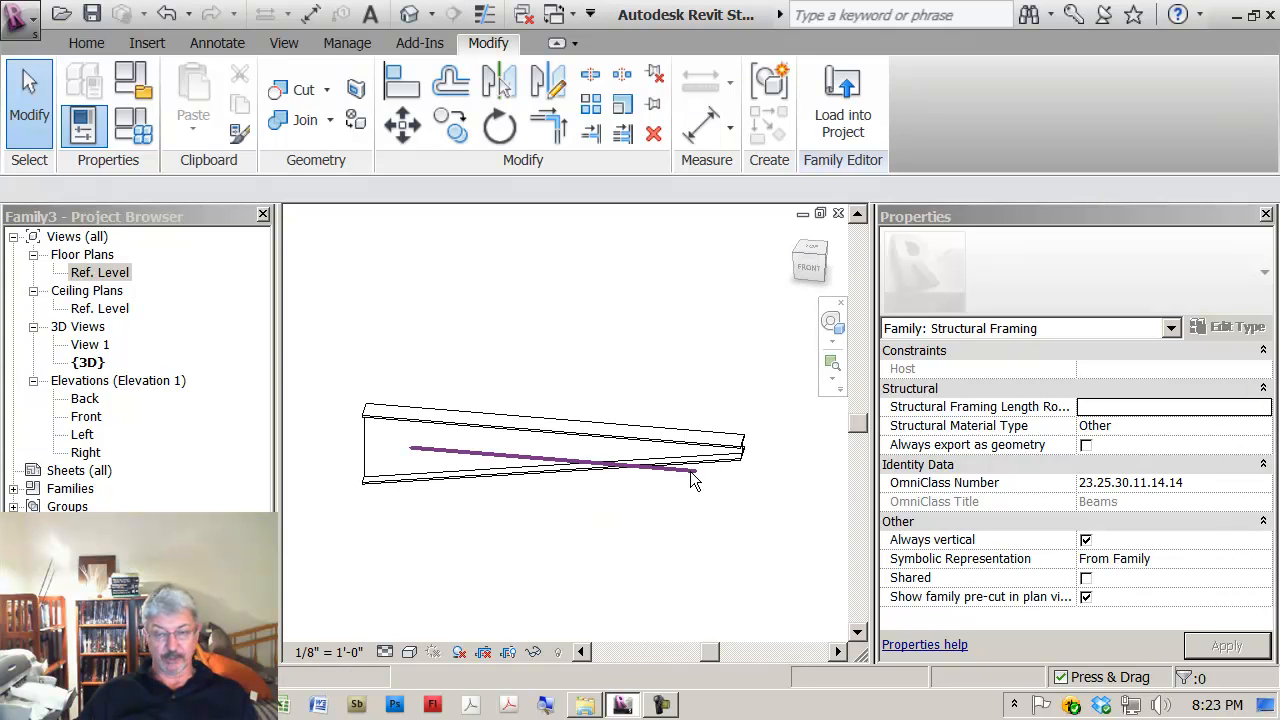
# Open the Left elevation to view the full-length tapered I-beam profile.
pyautogui.click(573, 497)
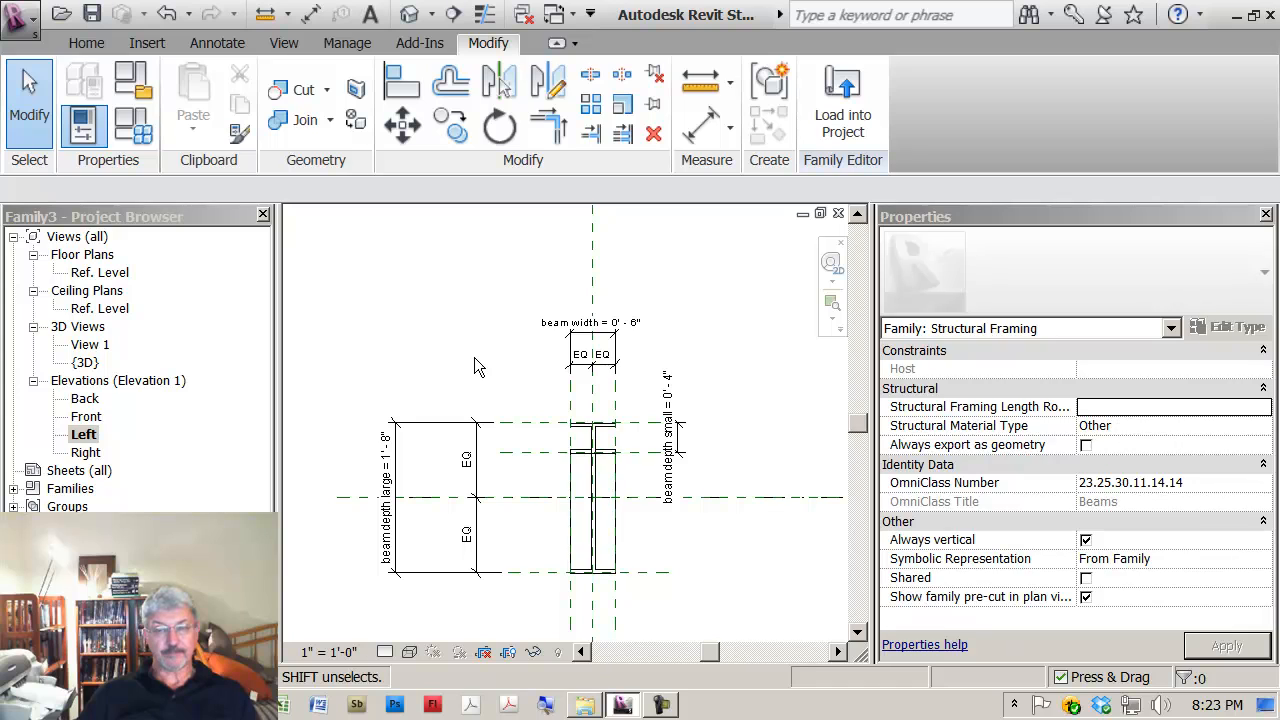
pyautogui.moveTo(453, 348)
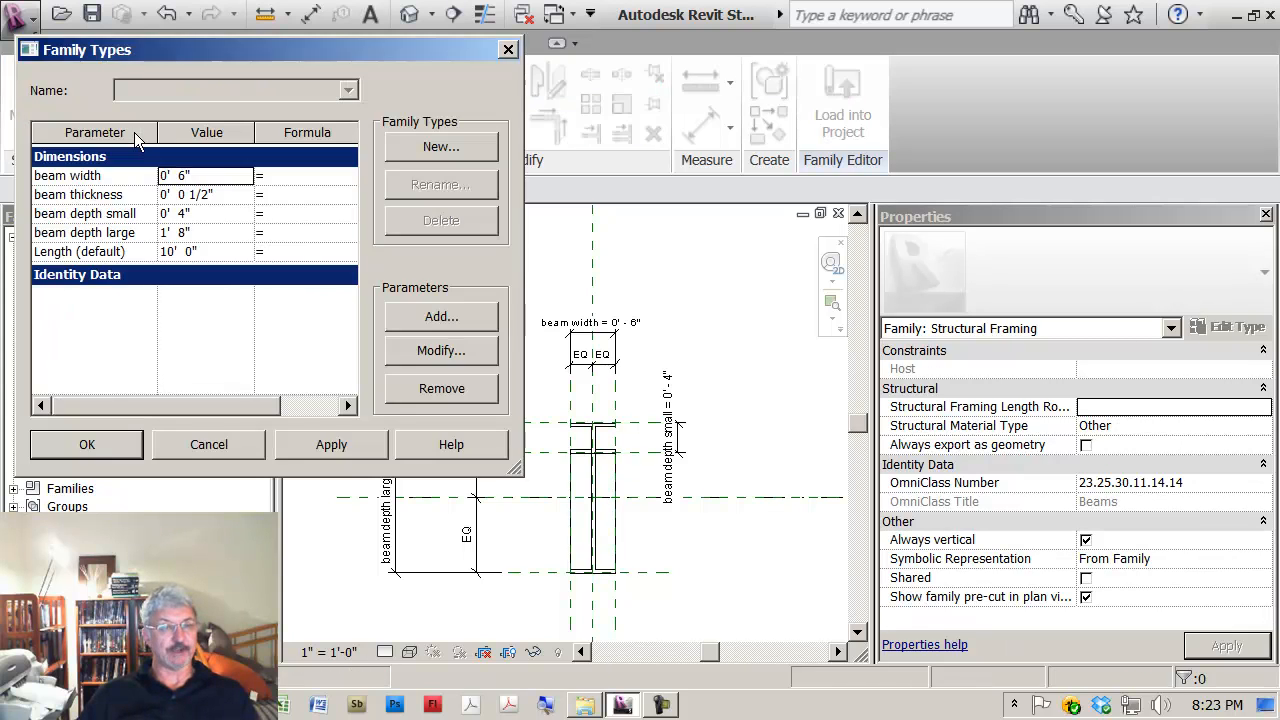
pyautogui.moveTo(228, 214)
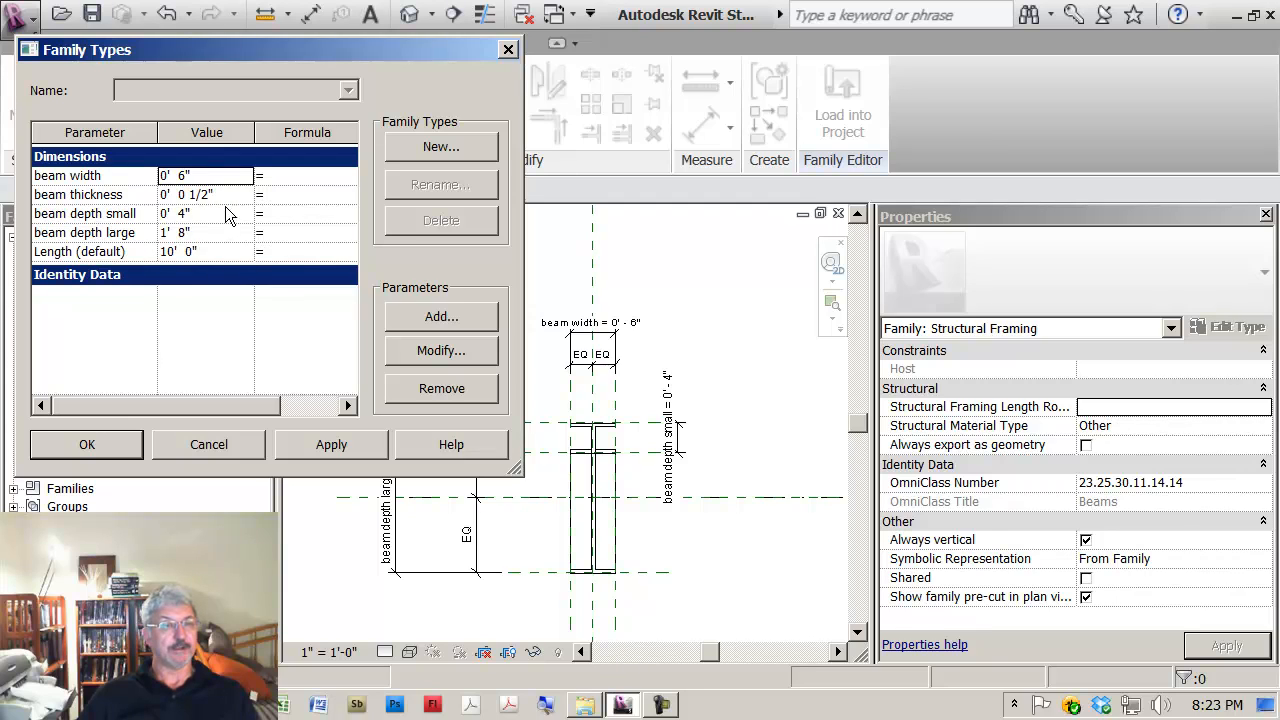
# Flex the family types: beam depth small 6", beam depth large 1'-0", applied and accepted.
pyautogui.doubleClick(175, 213)
pyautogui.write('12')
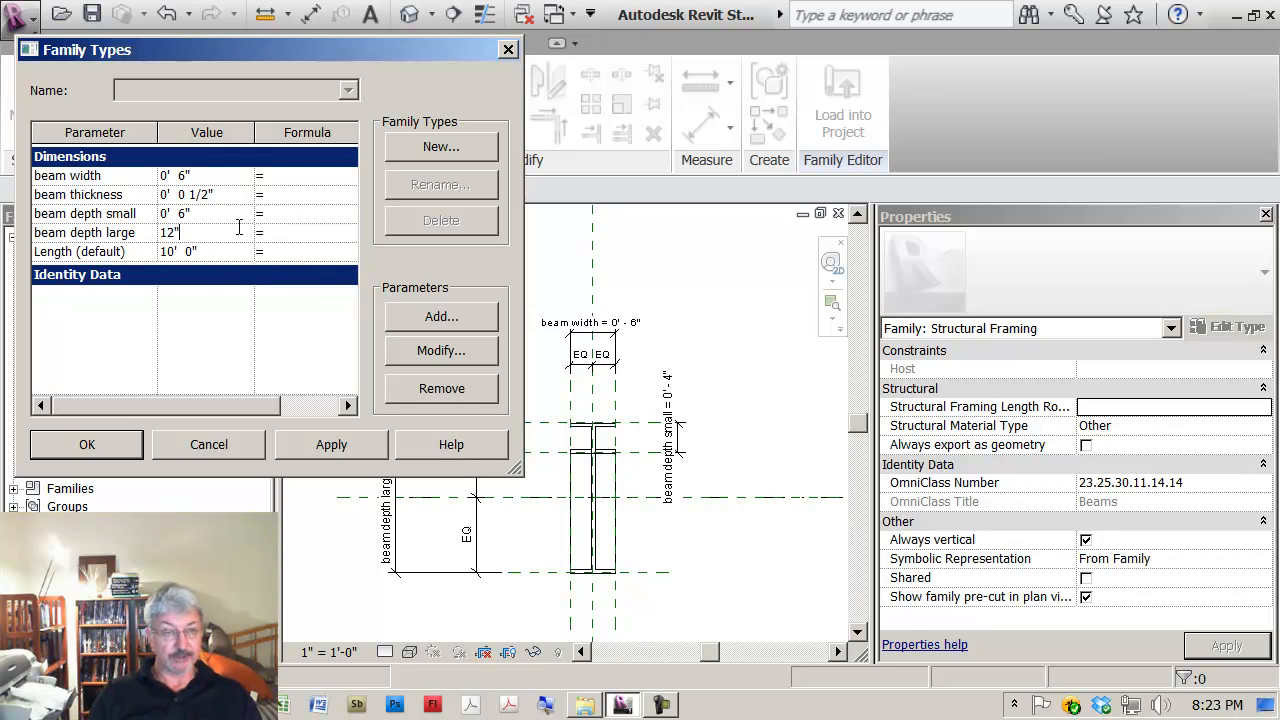
pyautogui.click(331, 444)
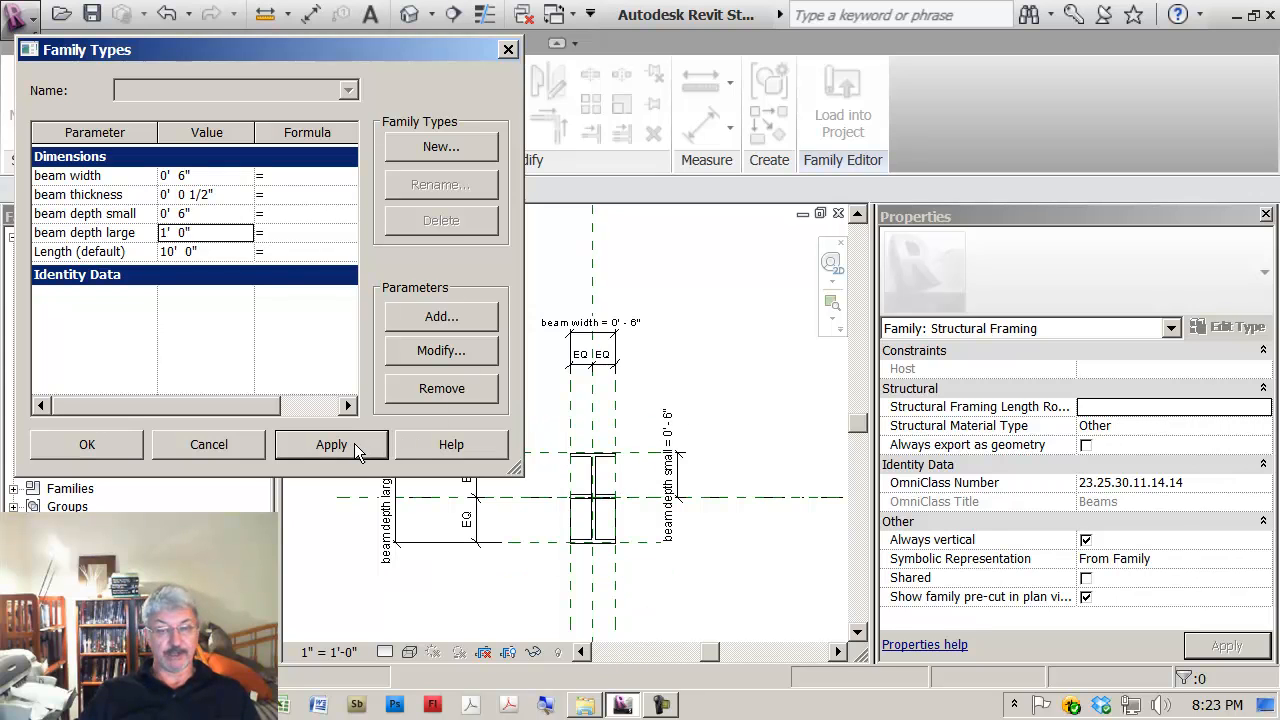
pyautogui.click(87, 444)
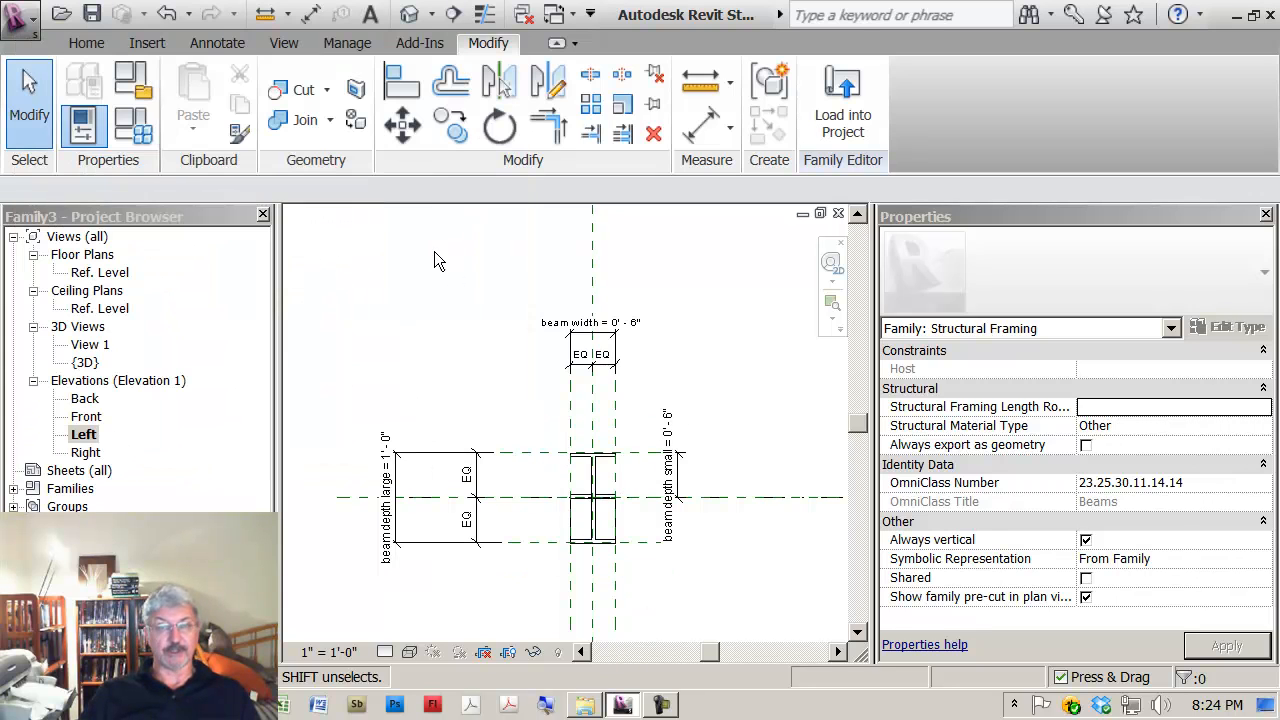